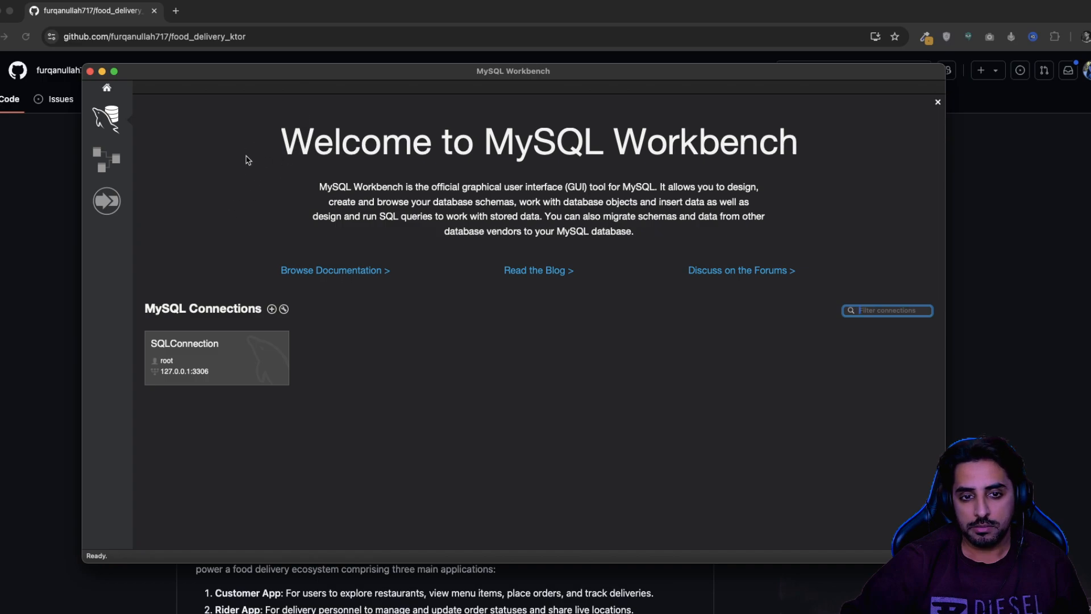
mouse_move(550, 193)
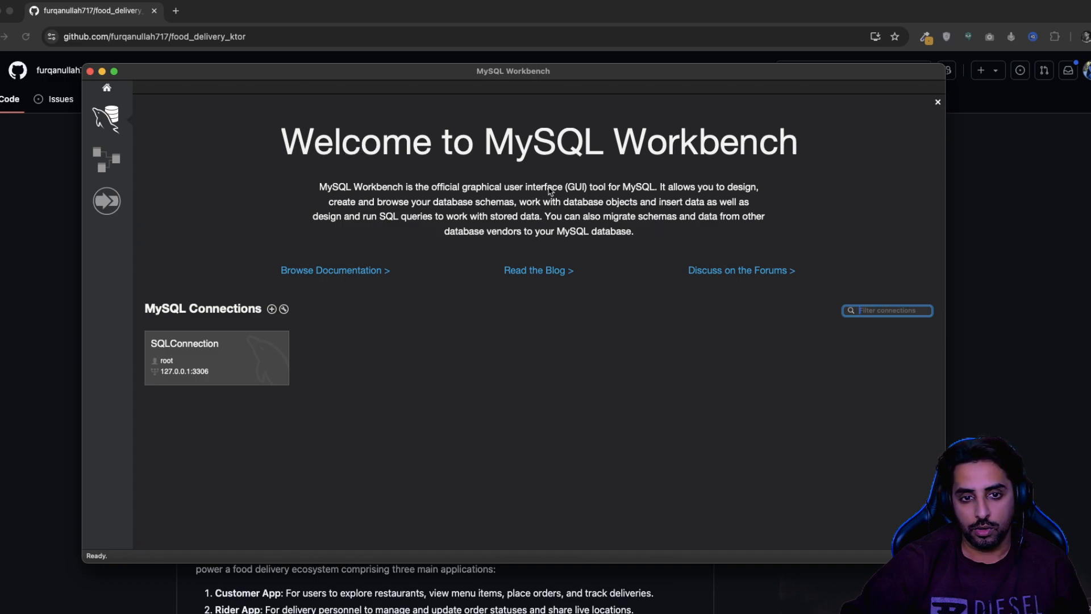
mouse_move(379, 213)
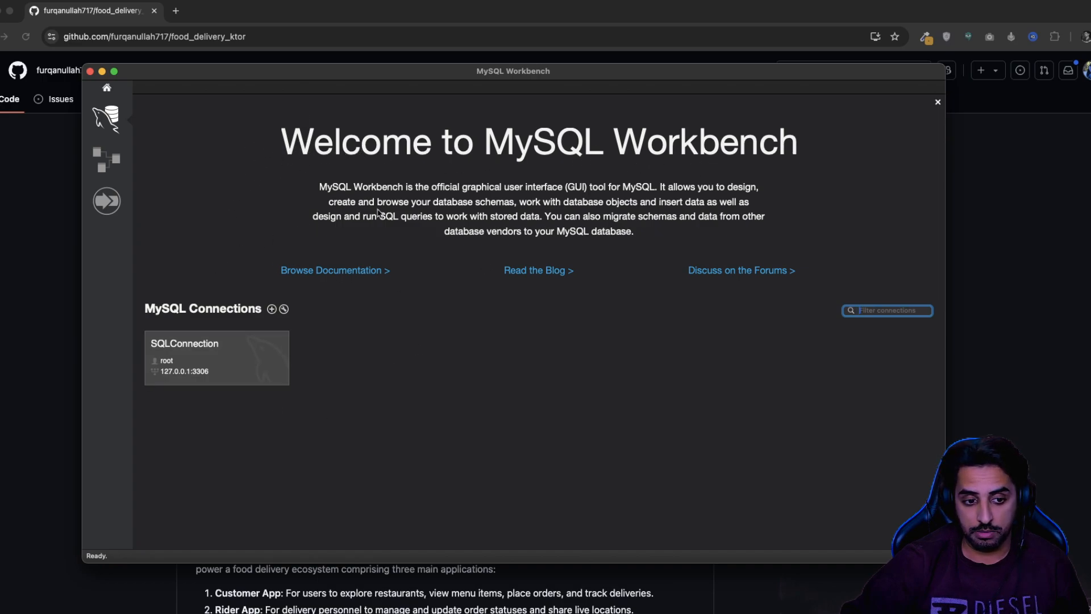
Step: Connect to the SQLConnection server in MySQL Workbench using the root password
double_click(216, 355)
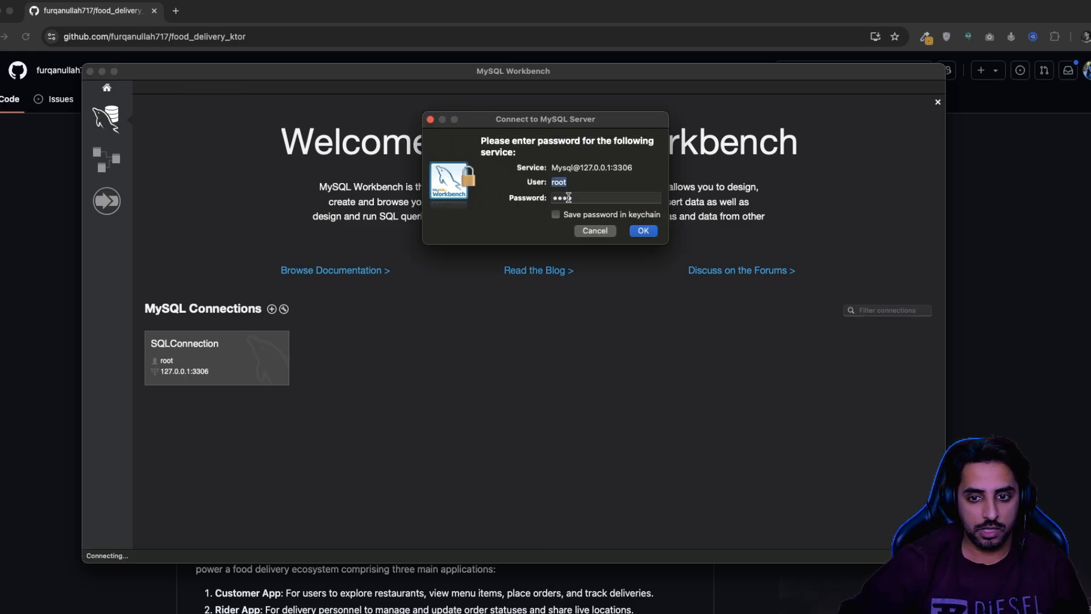
left_click(642, 230)
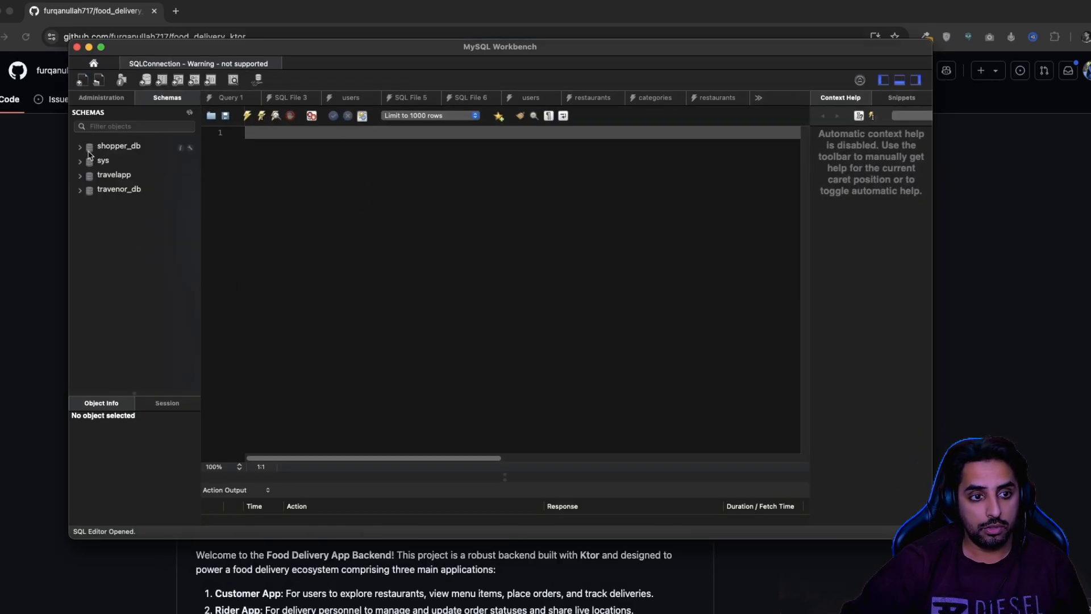
mouse_move(136, 161)
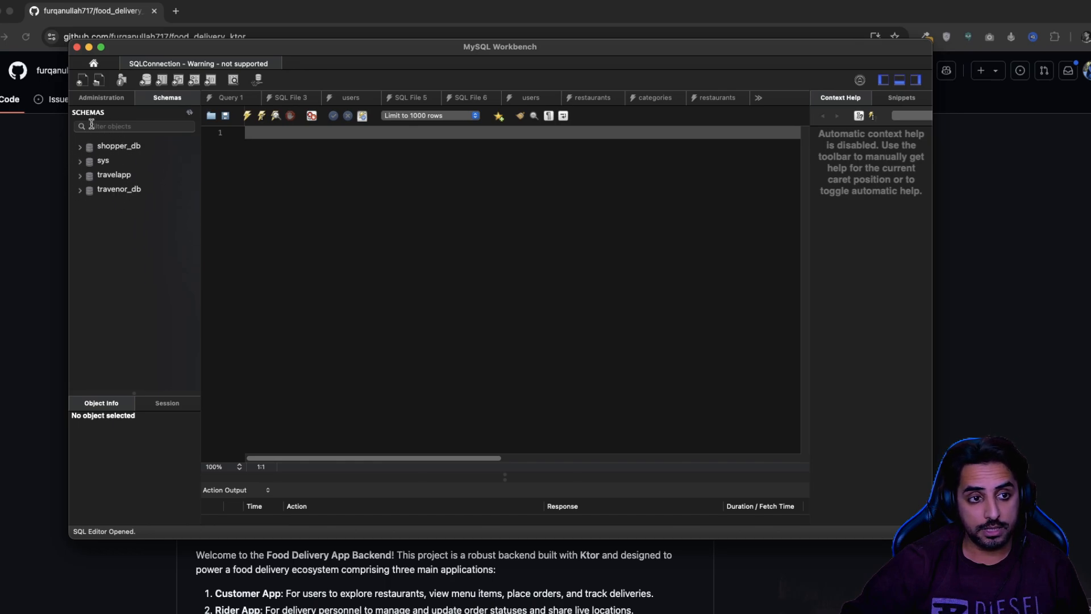
mouse_move(85, 153)
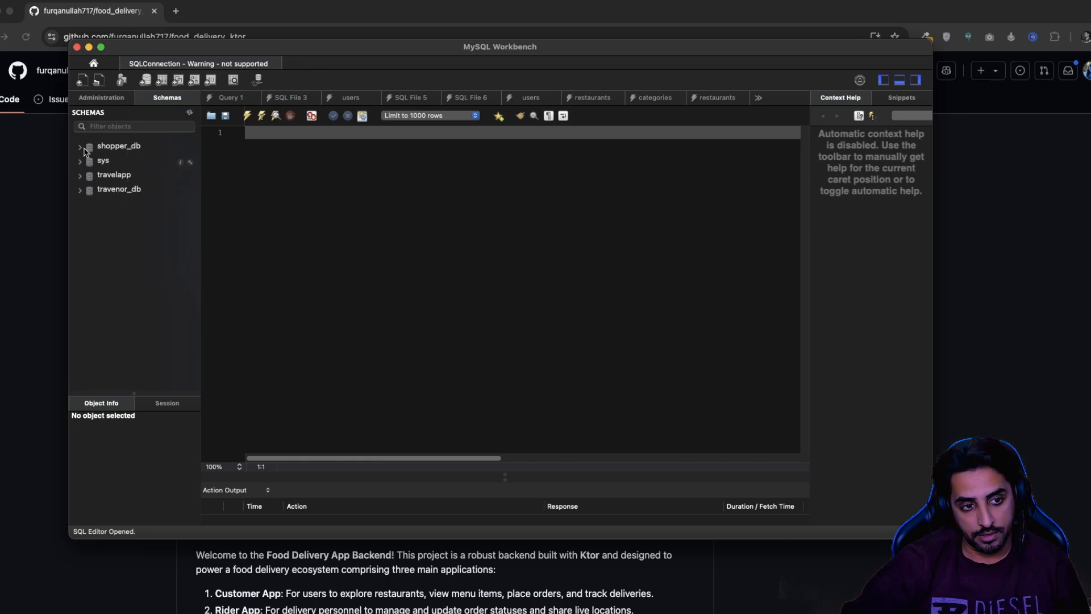
Step: Switch the Navigator sidebar to the Administration tab
left_click(102, 97)
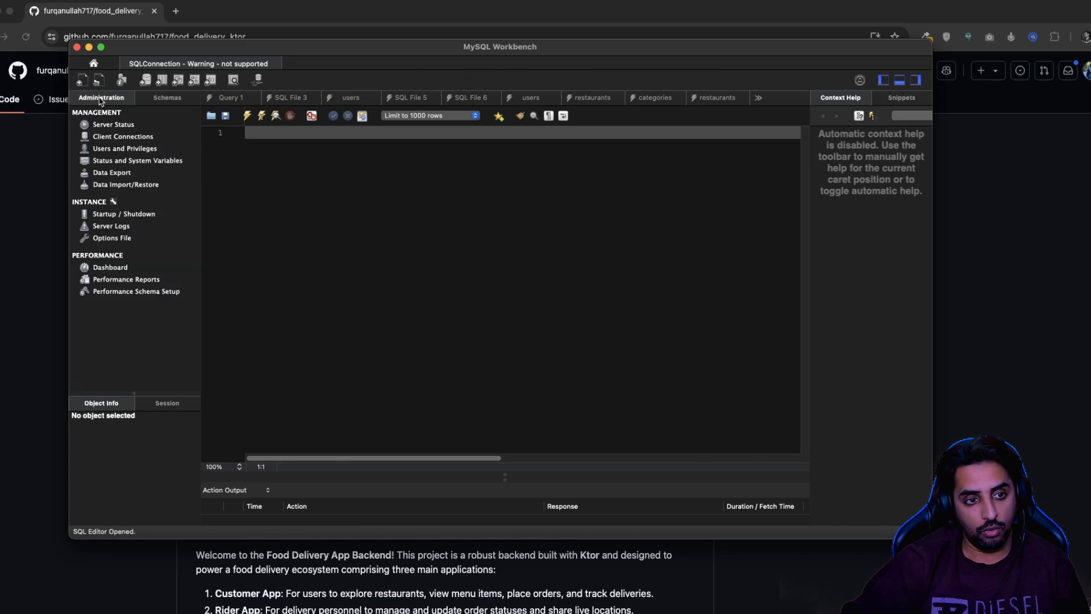
mouse_move(126, 279)
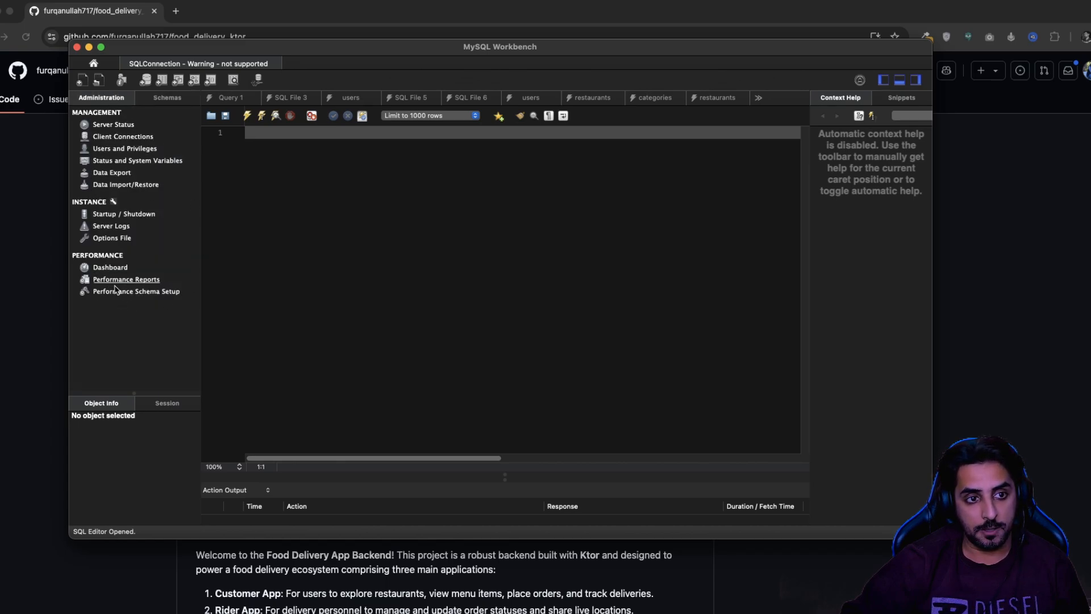
mouse_move(149, 202)
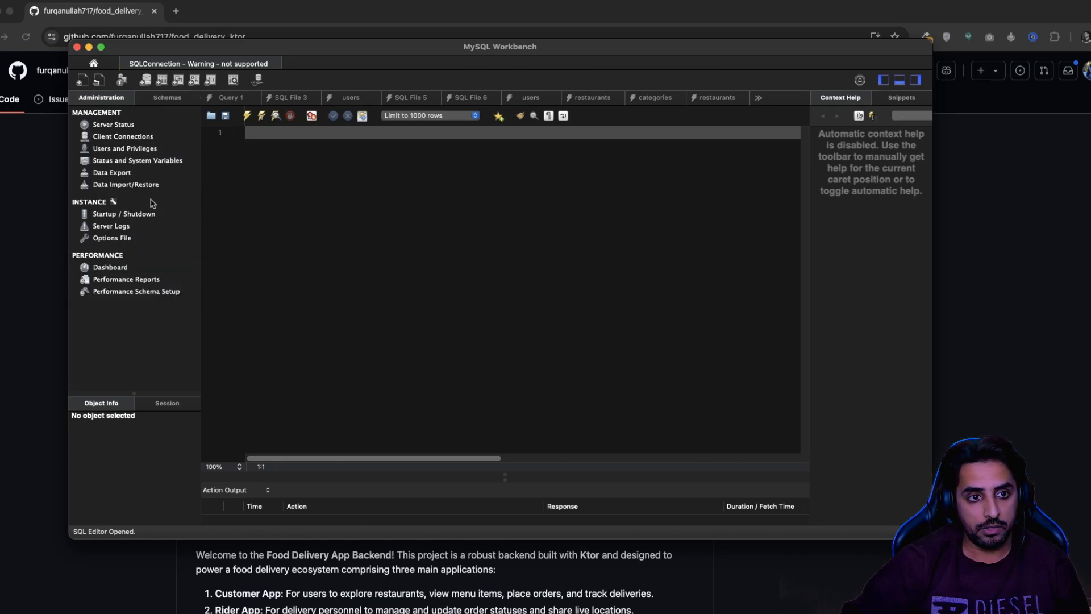
mouse_move(120, 105)
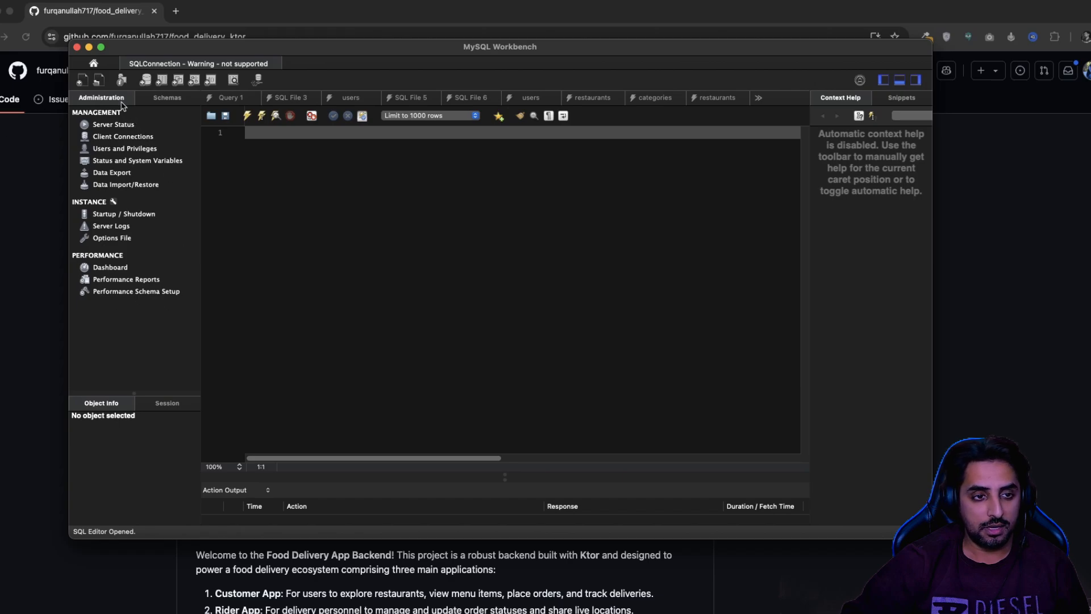
mouse_move(145, 85)
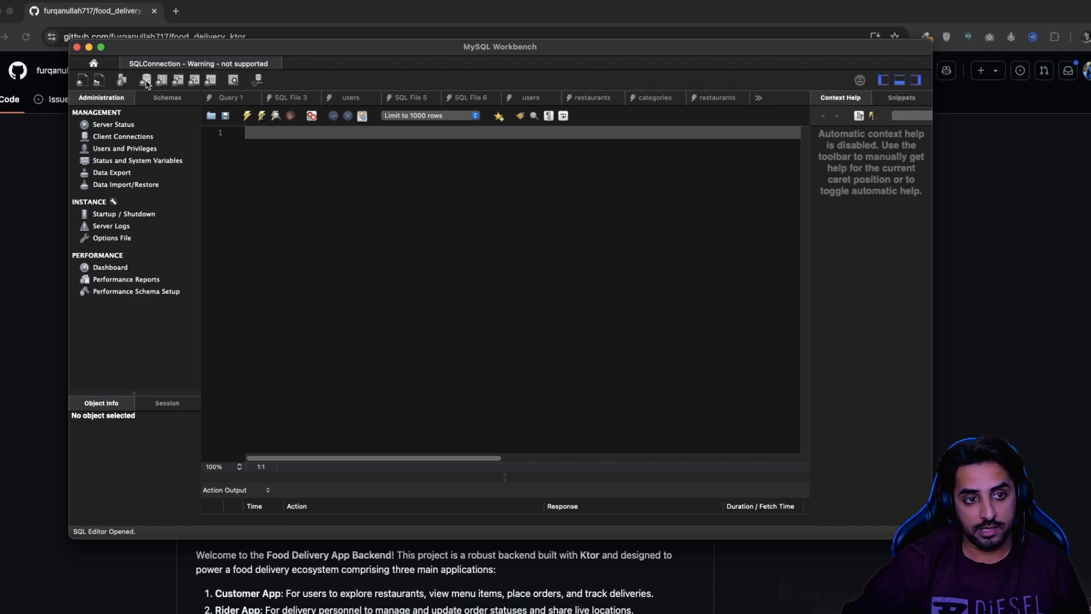
Step: Add a schema named food_delivery with default charset and collation, and apply the script
left_click(146, 80)
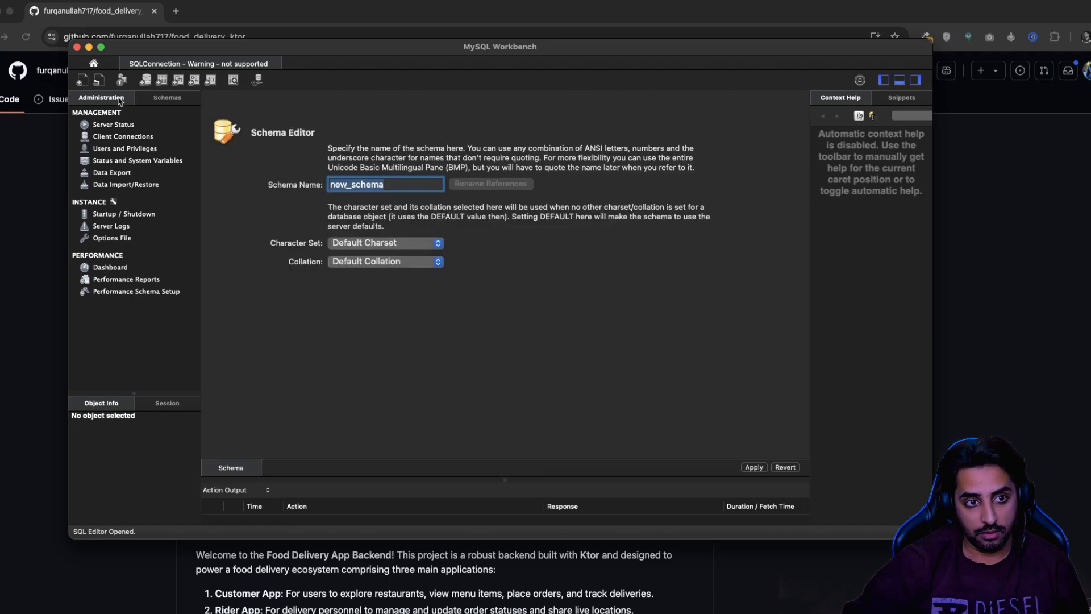
mouse_move(406, 202)
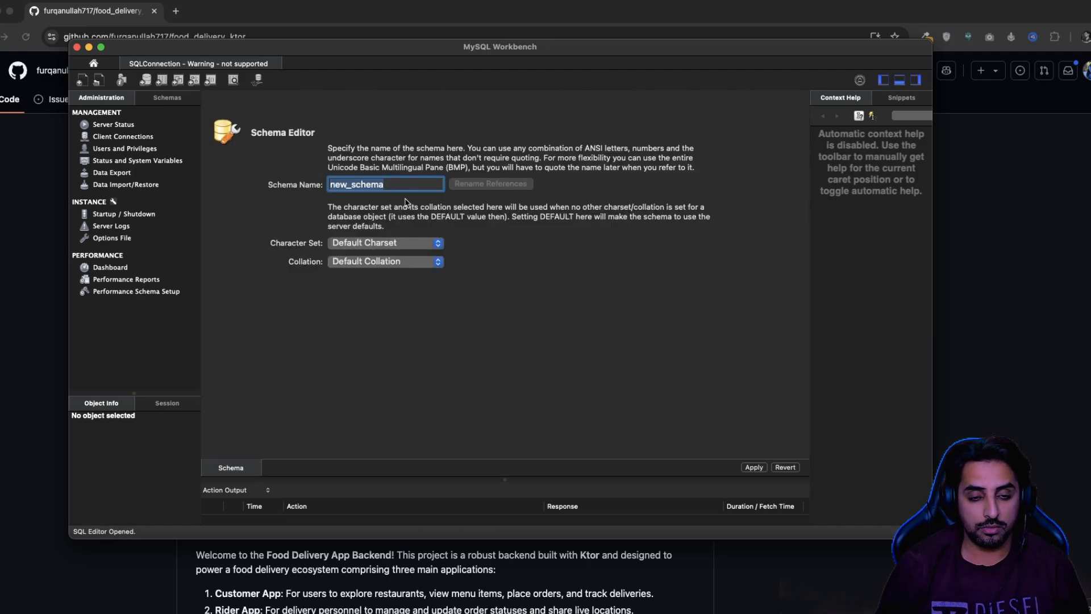
type("food_")
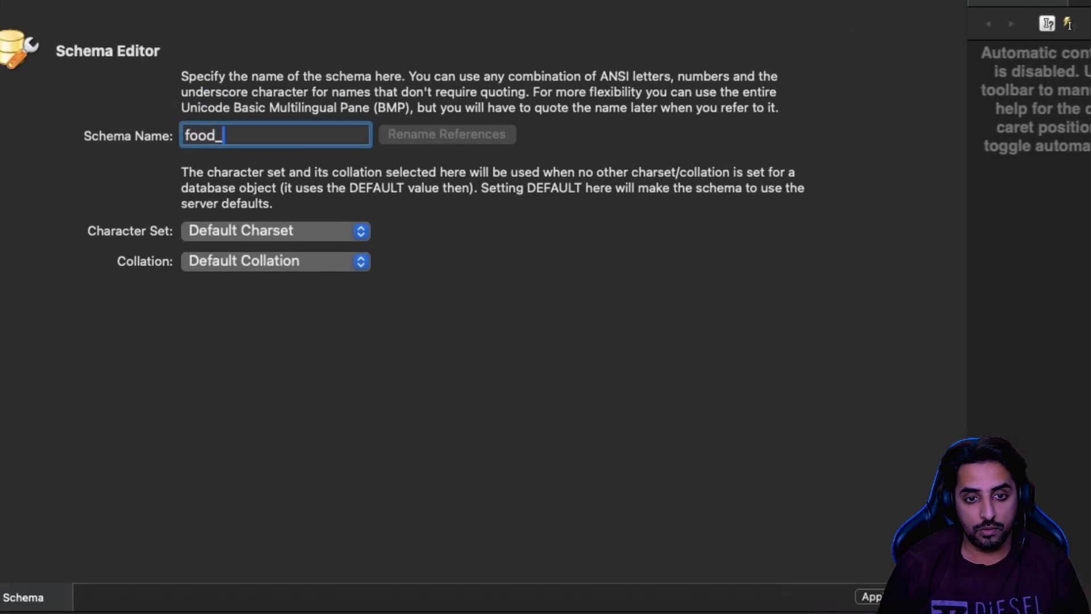
type("delive")
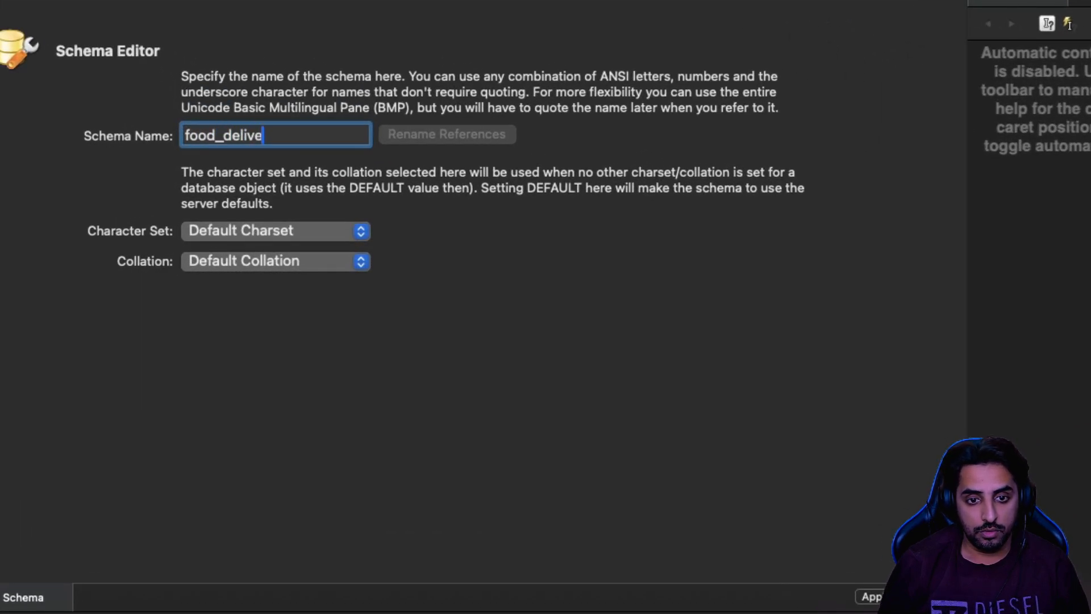
type("ry")
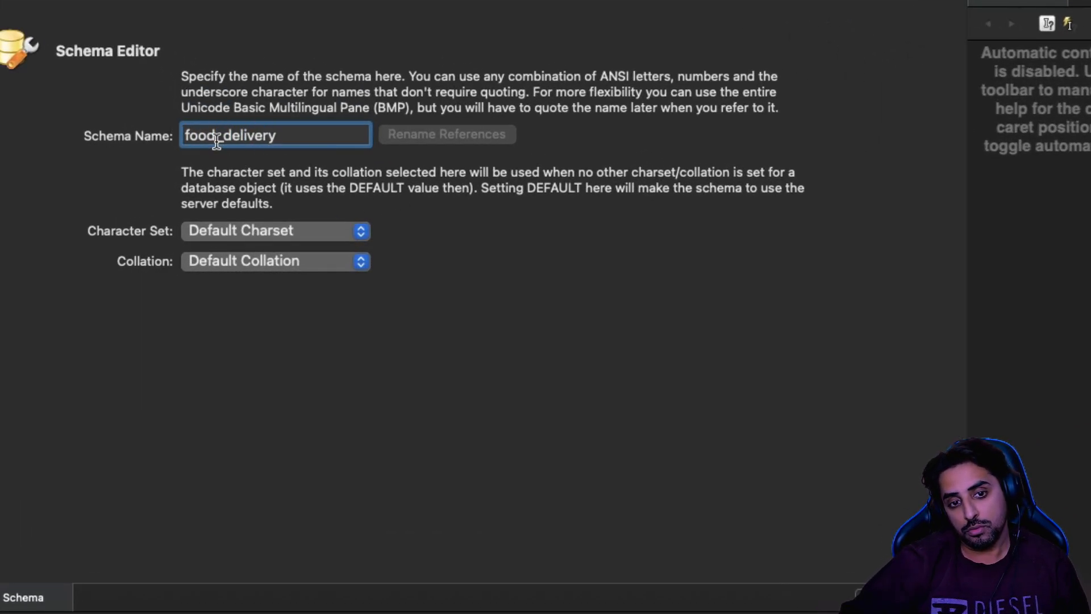
type("_")
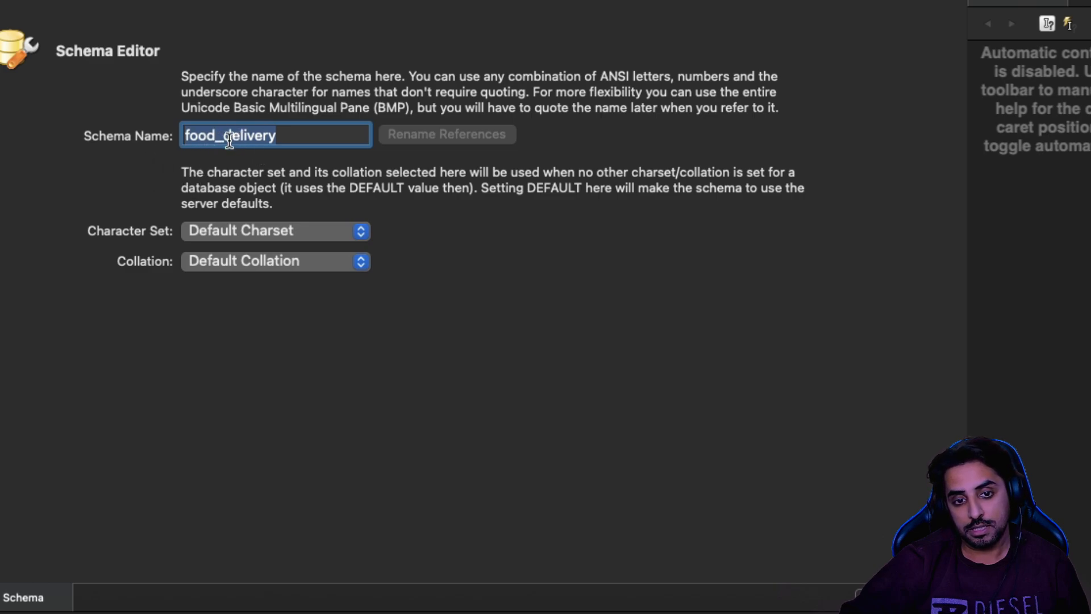
mouse_move(190, 212)
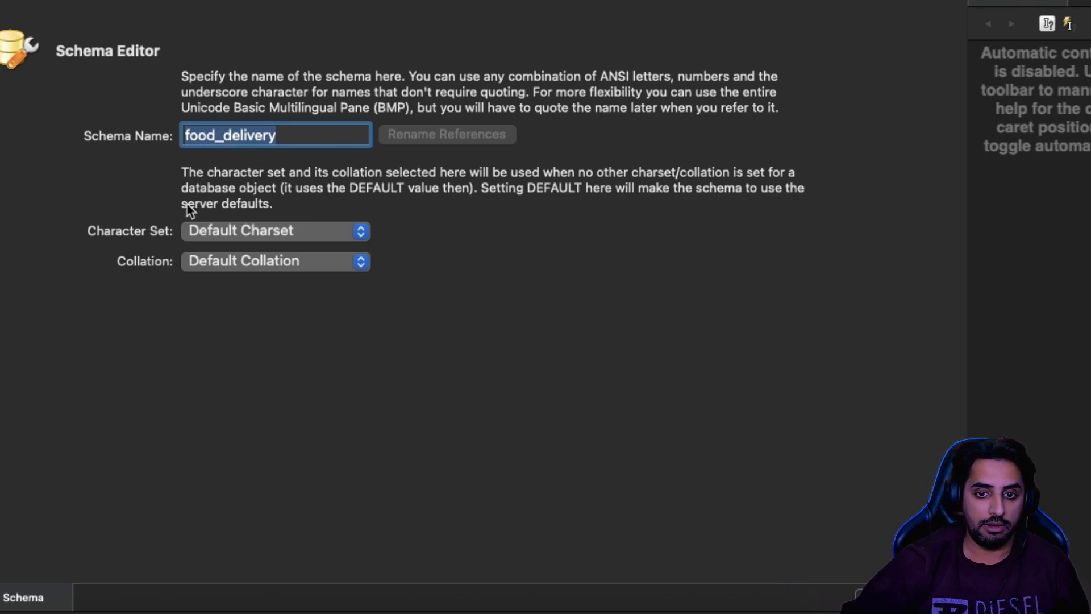
mouse_move(202, 164)
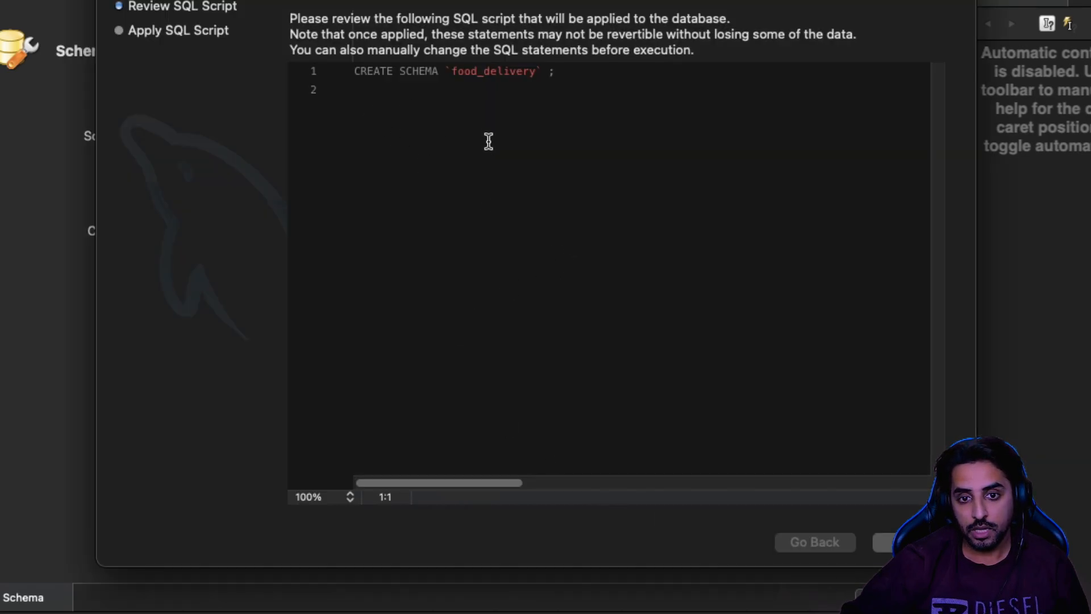
left_click(898, 543)
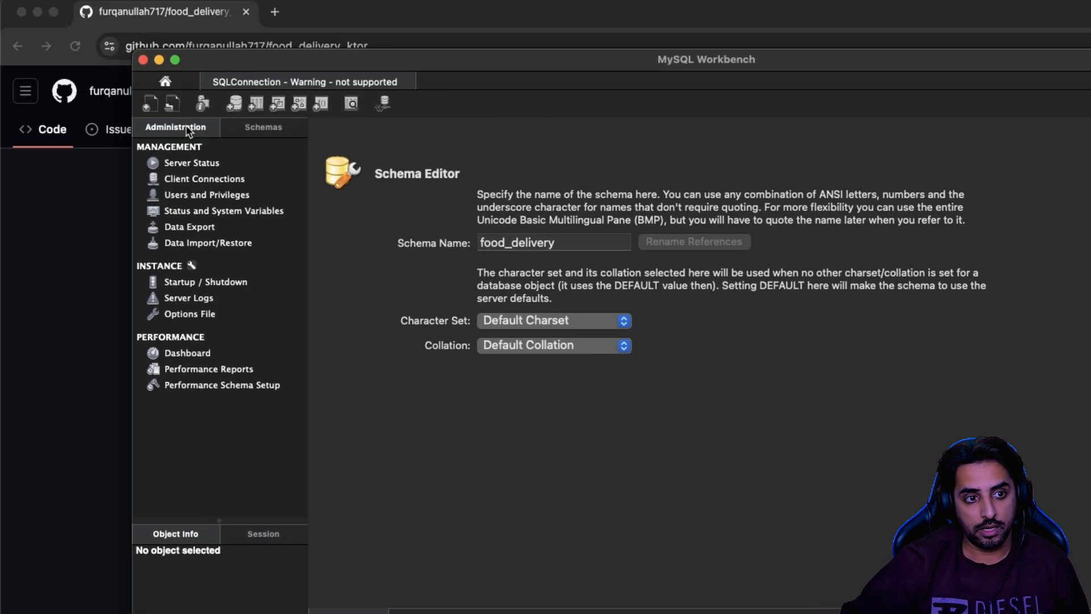
Step: Show the Schemas list and expand food_delivery to reveal its tables, views and routines
left_click(263, 126)
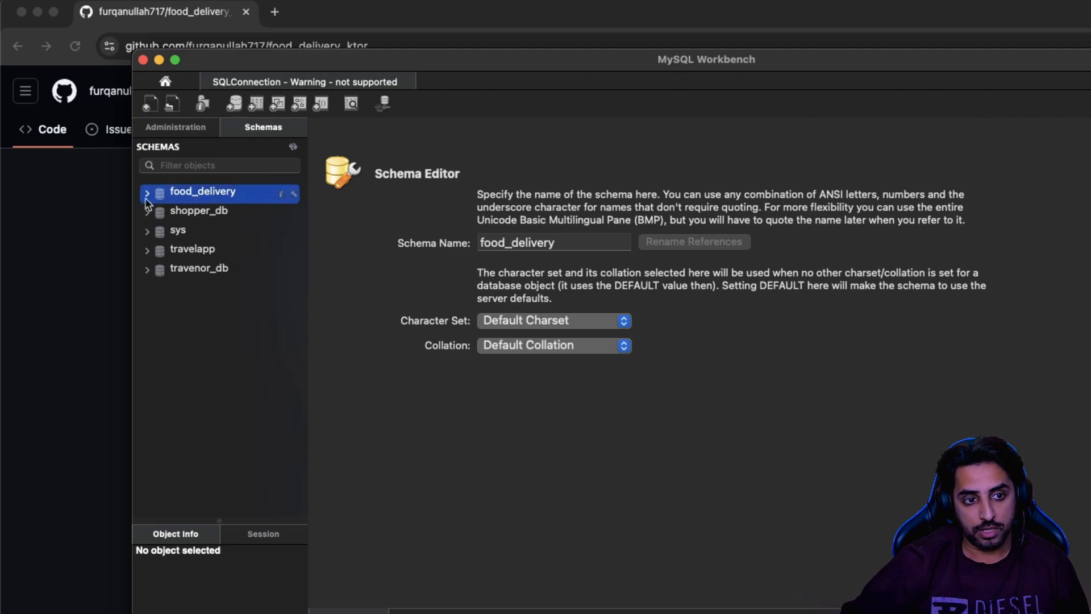
left_click(146, 191)
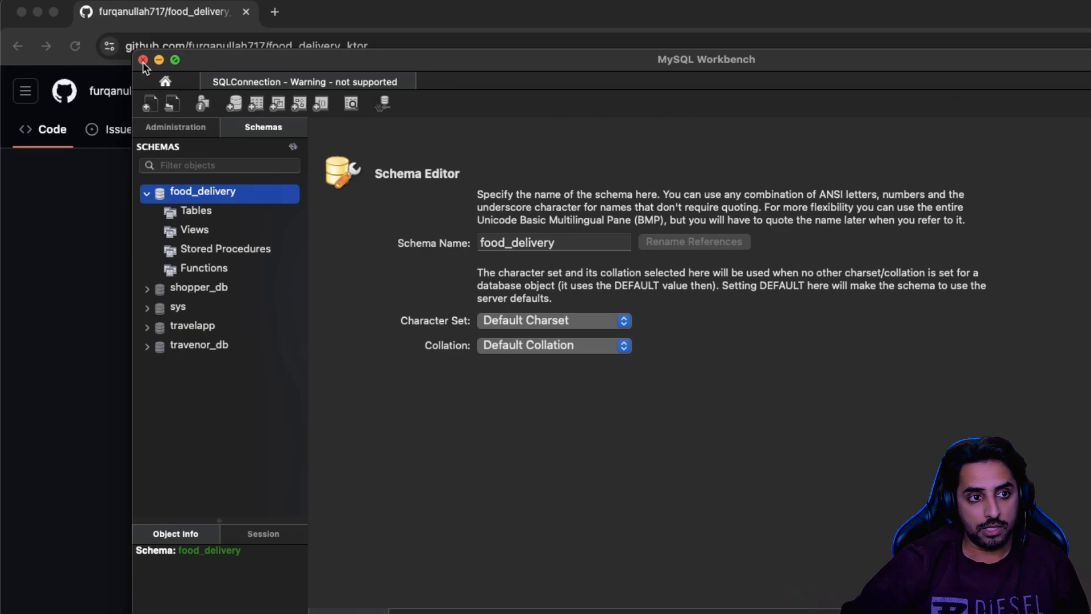
Step: Open food_delivery_ktor from the GitHub Repositories list and show its Code dropdown
left_click(143, 59)
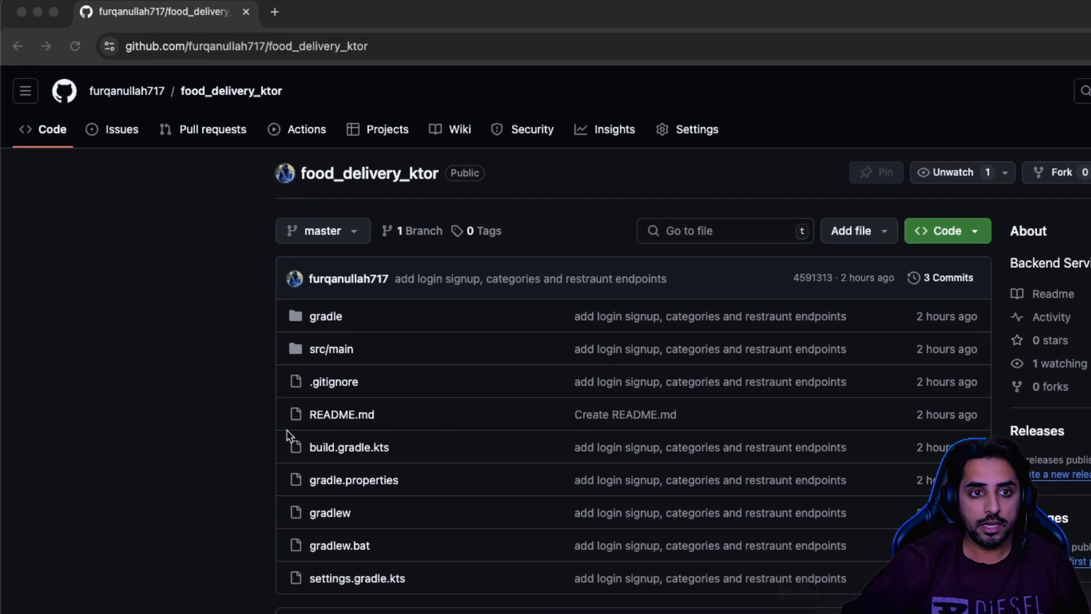
scroll("down", 3)
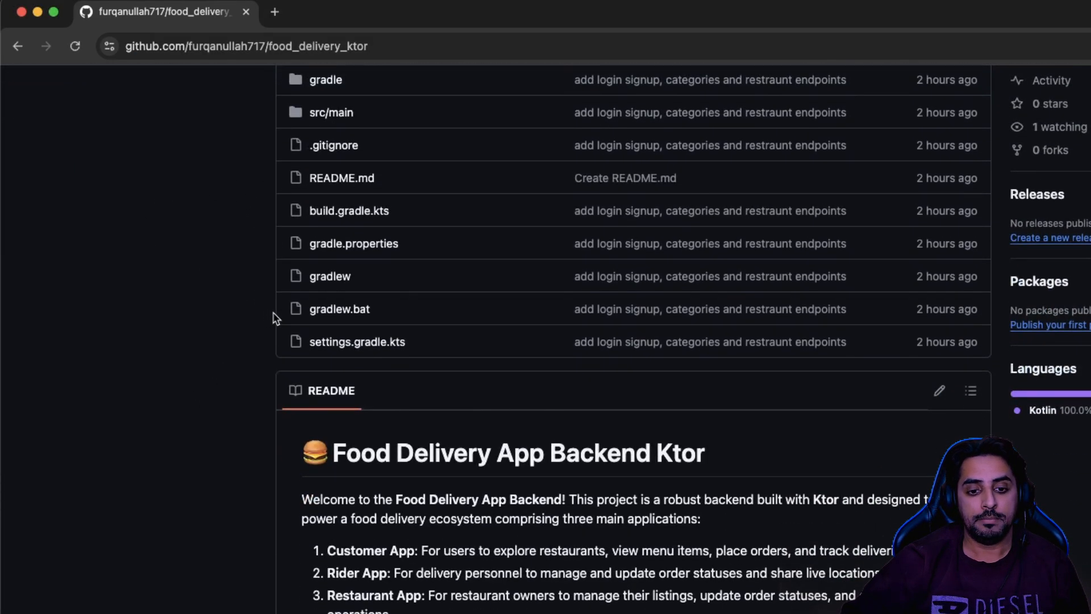
scroll("up", 3)
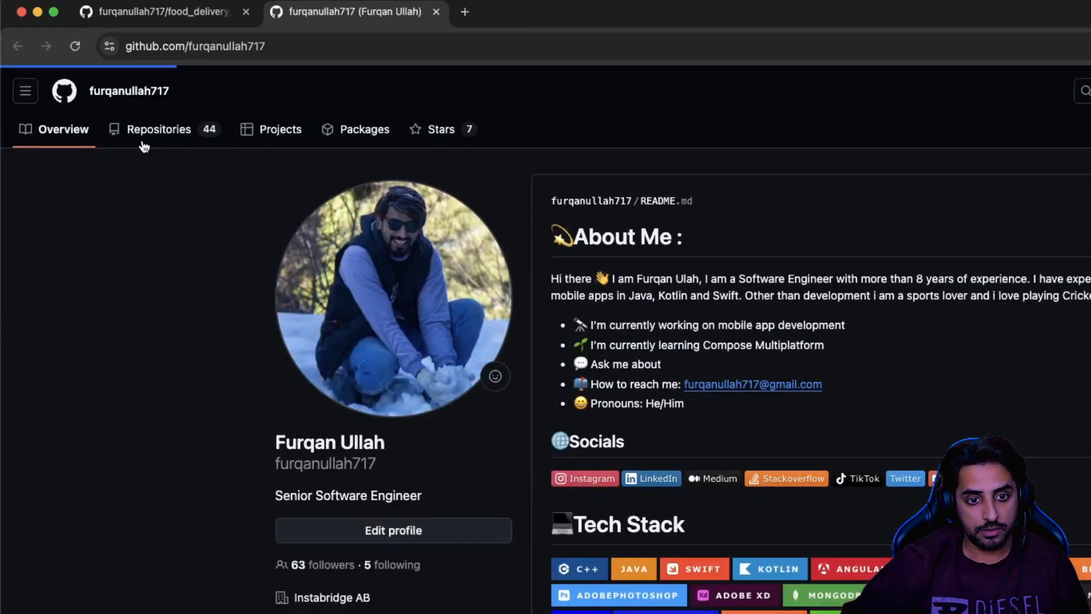
left_click(158, 129)
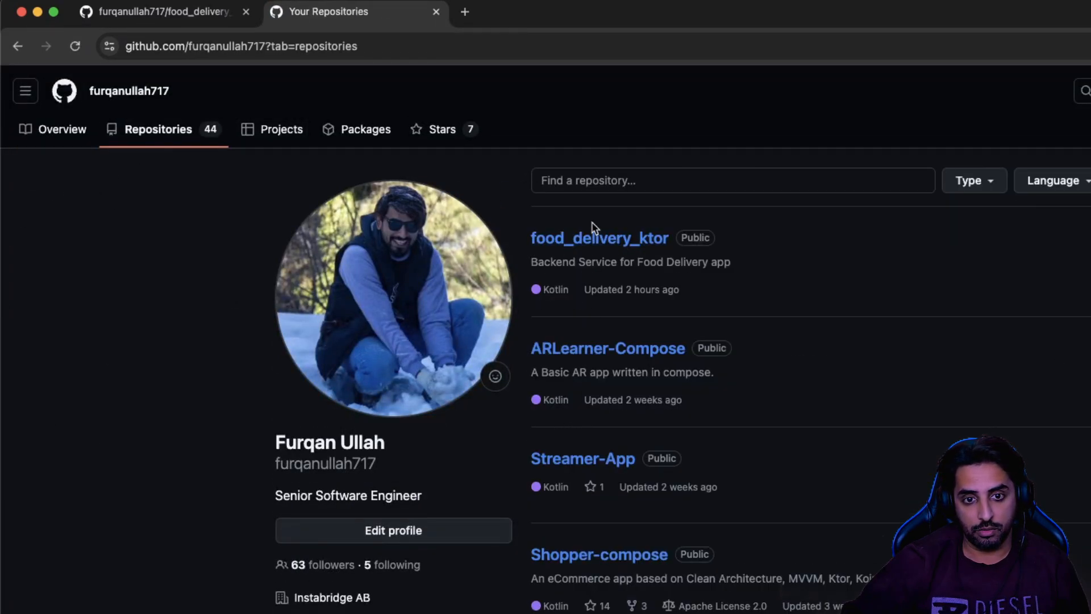
mouse_move(560, 257)
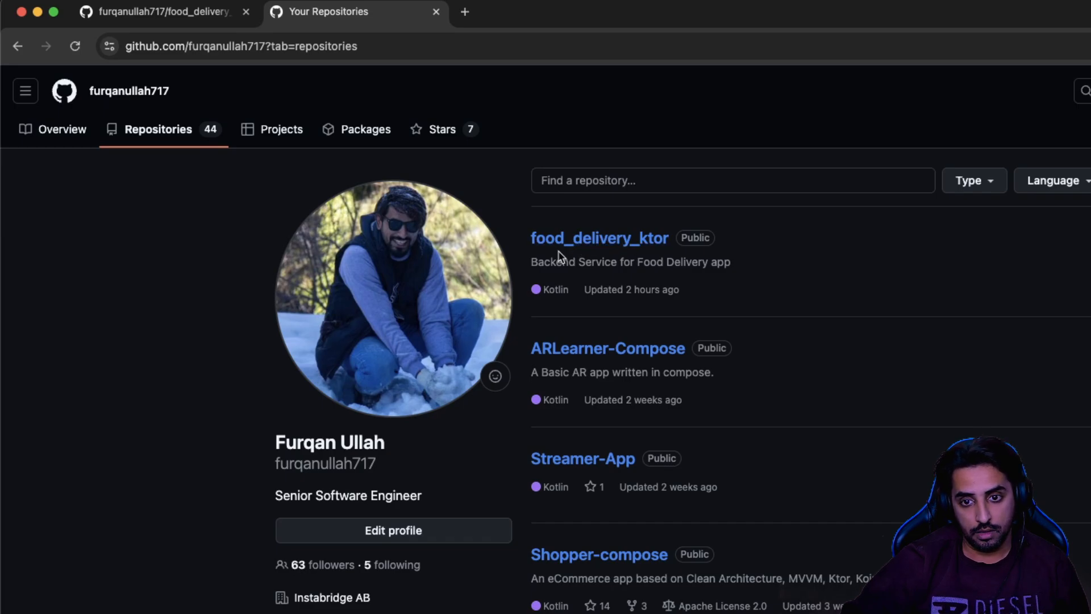
mouse_move(599, 238)
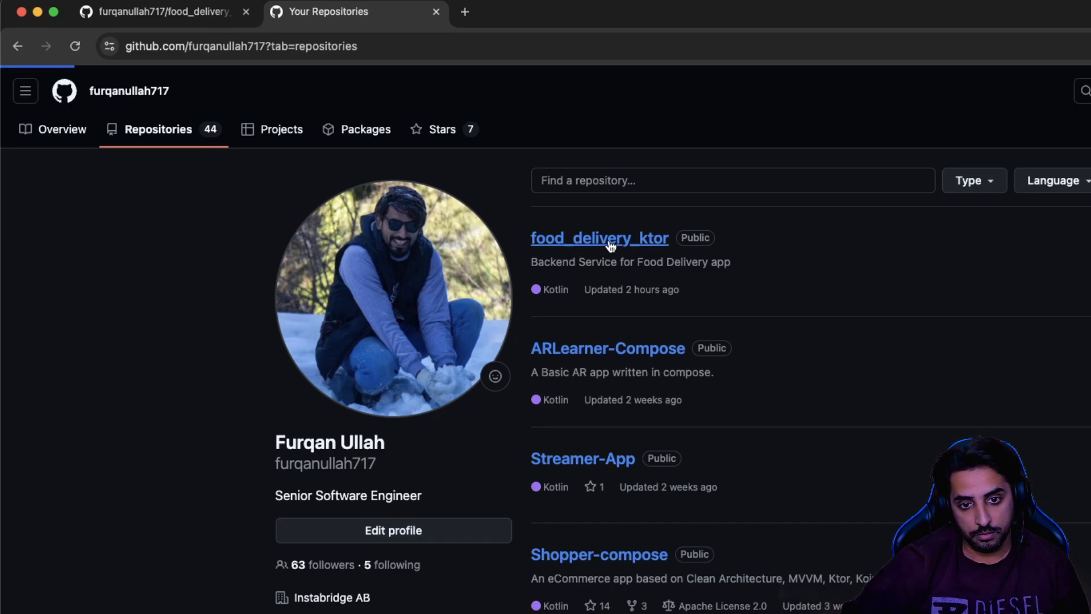
left_click(599, 238)
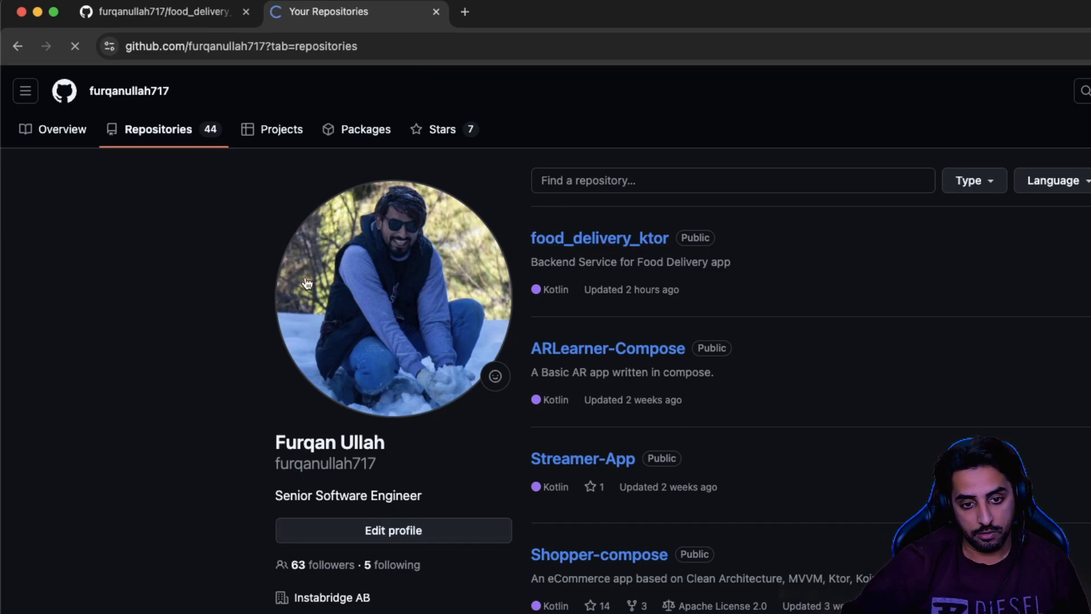
left_click(599, 237)
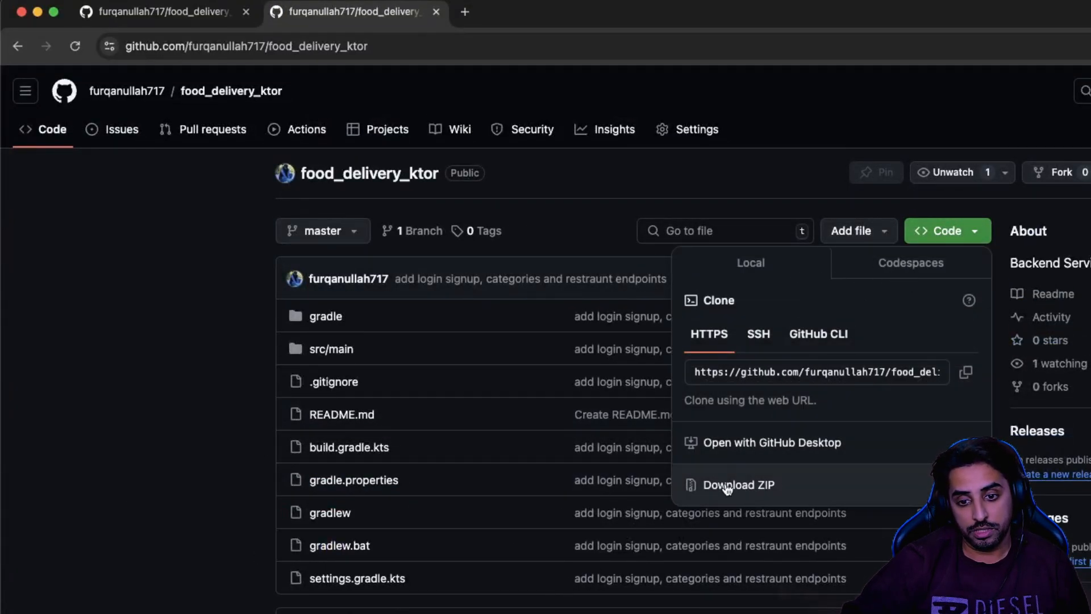
mouse_move(785, 492)
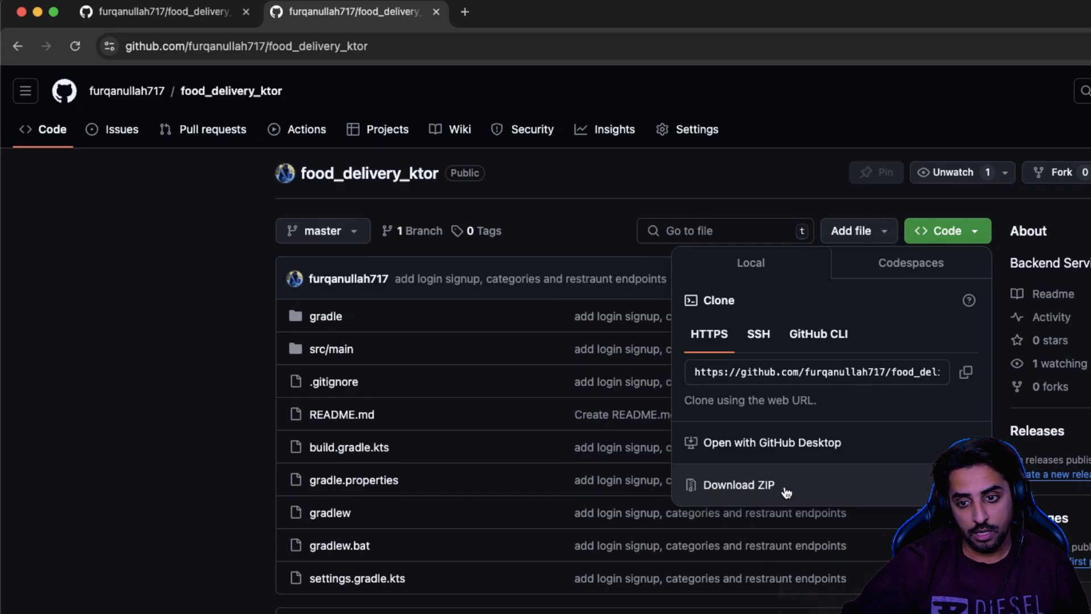
Step: Select and copy the HTTPS clone URL from the Code dropdown
left_click(814, 371)
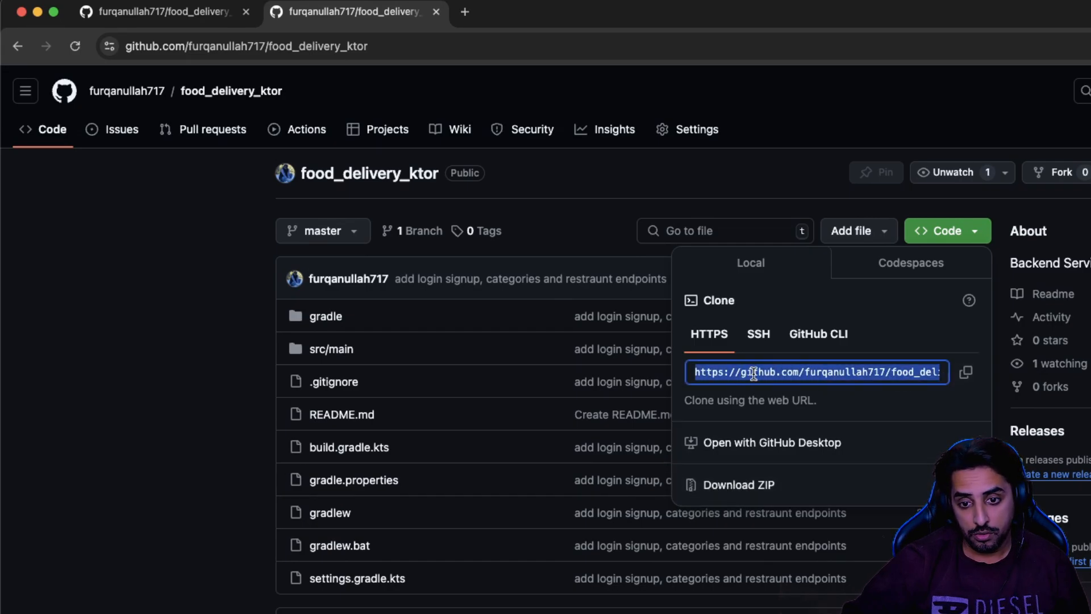
mouse_move(480, 257)
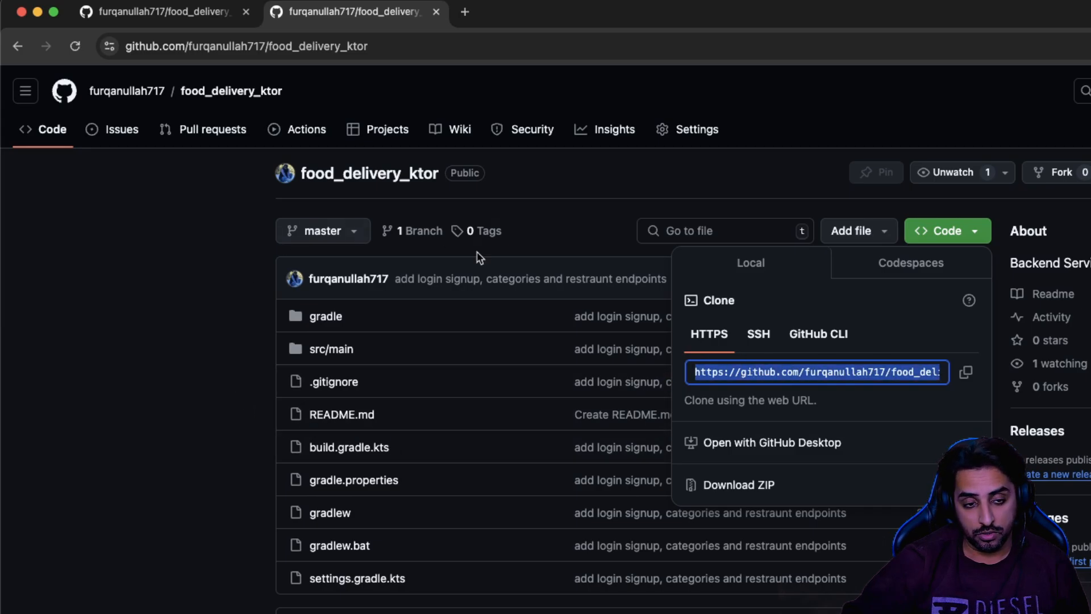
mouse_move(129, 362)
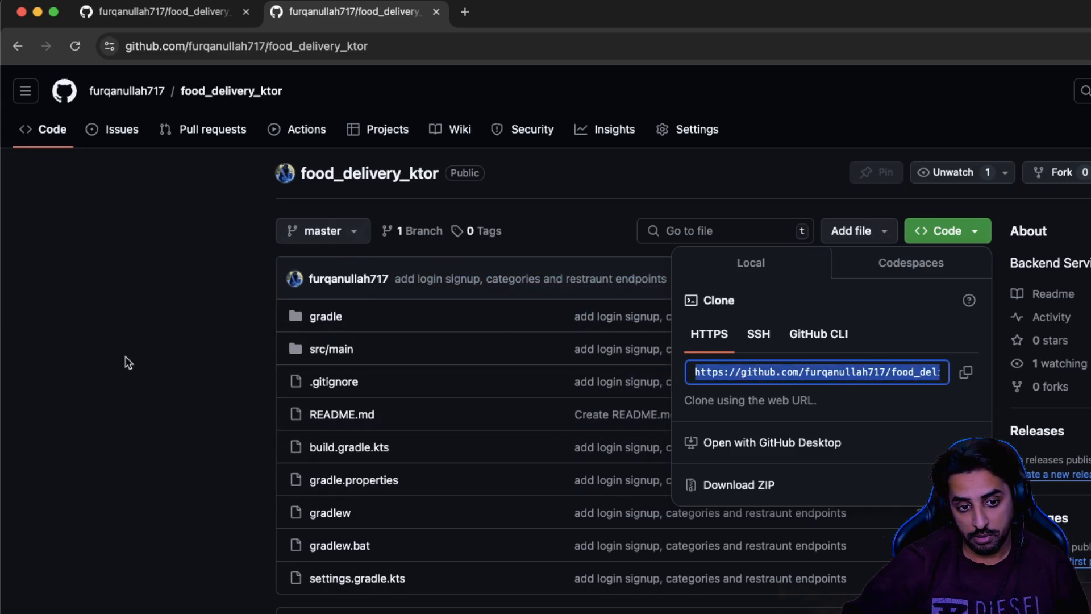
mouse_move(494, 375)
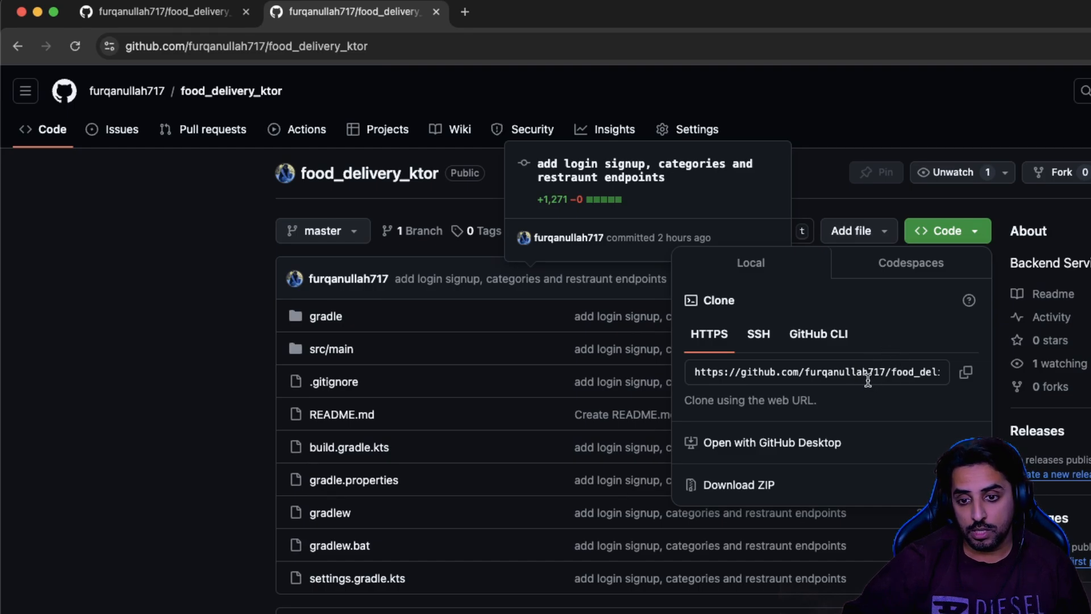
left_click(967, 371)
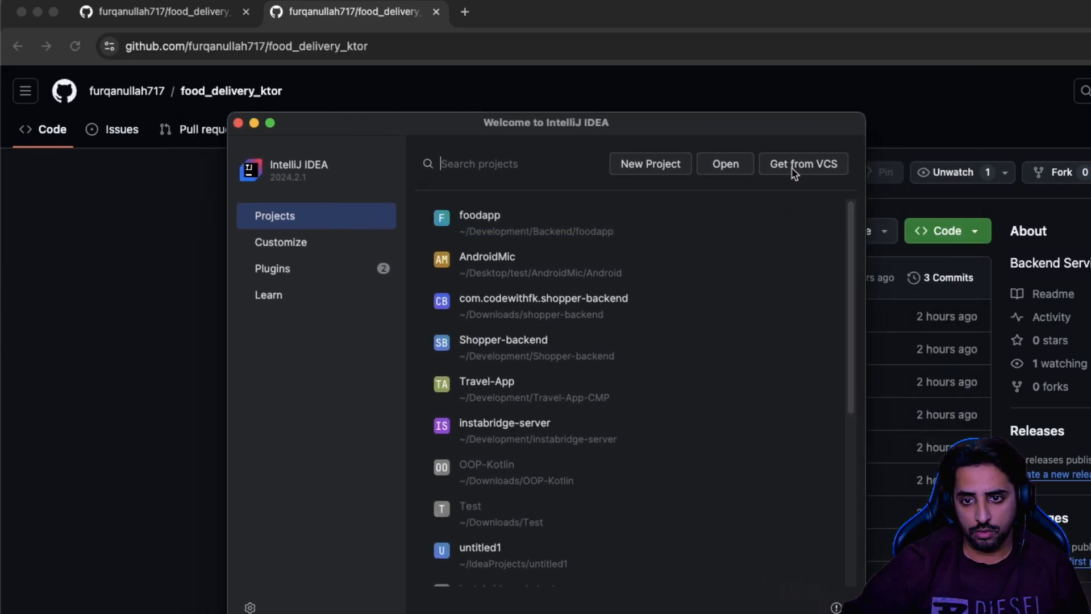
mouse_move(814, 172)
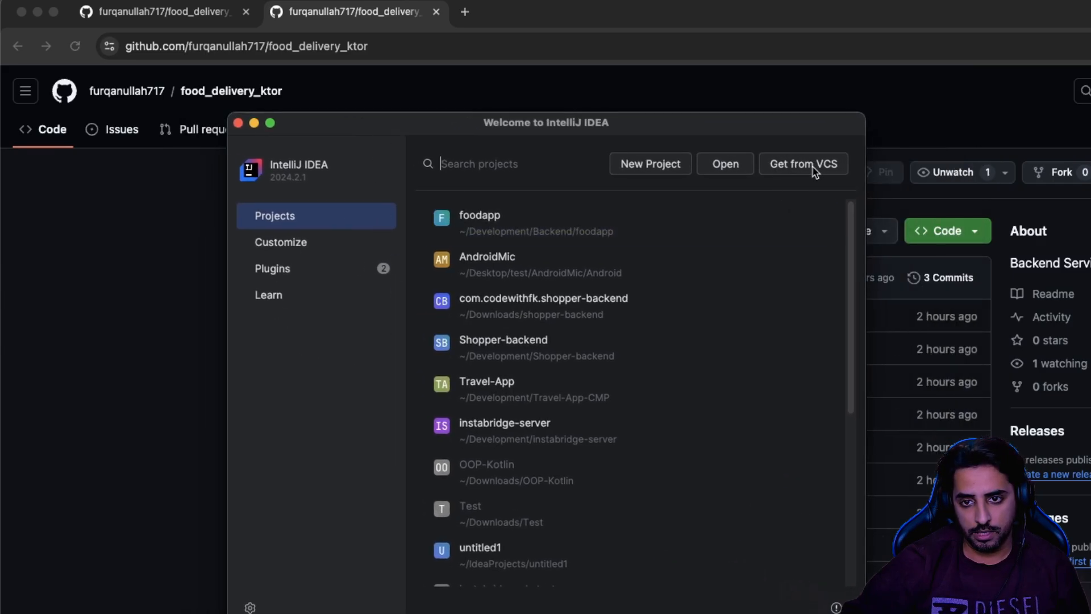
left_click(803, 164)
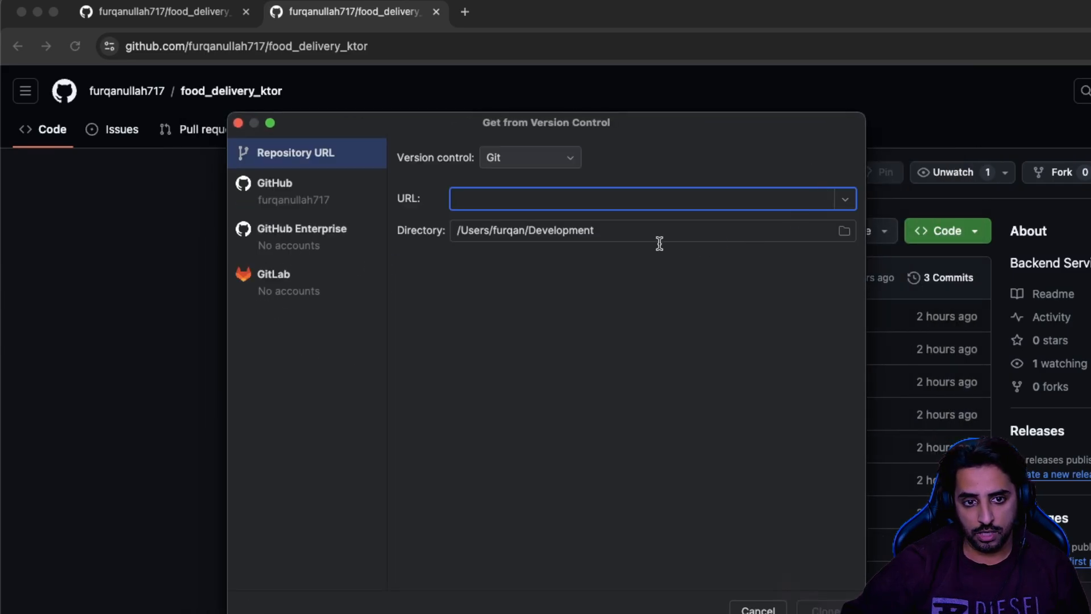
type("https://github.com/furqanullah717/food_delivery_ktor.git")
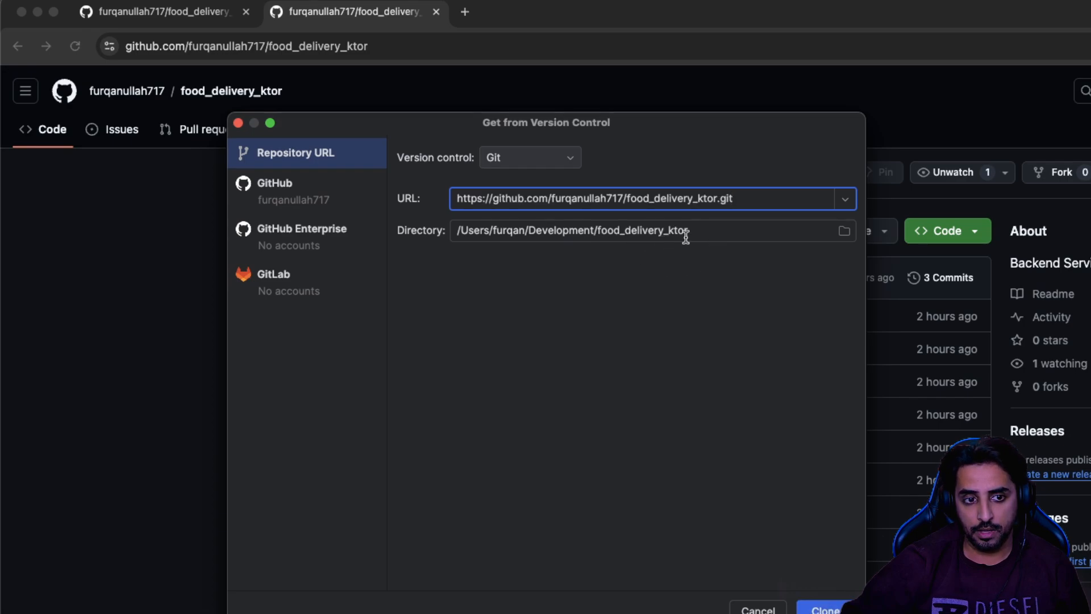
mouse_move(822, 598)
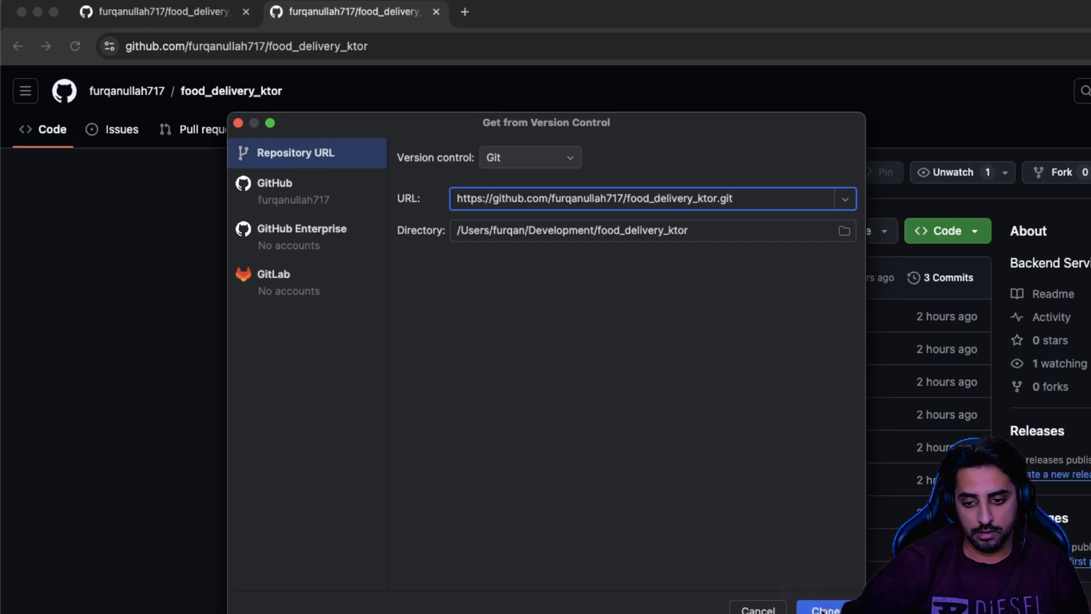
left_click(825, 610)
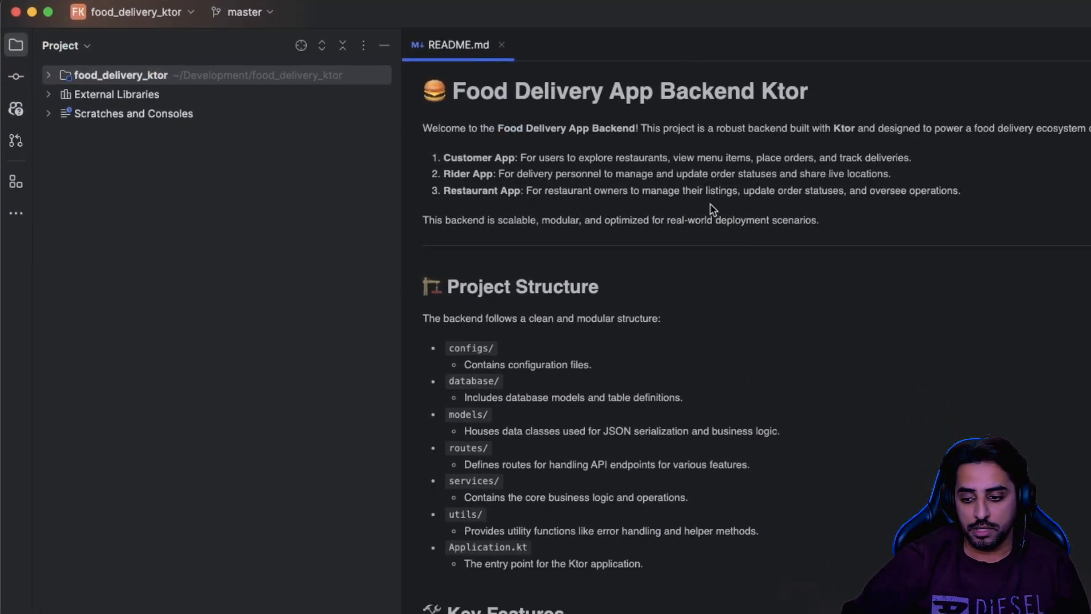
mouse_move(876, 519)
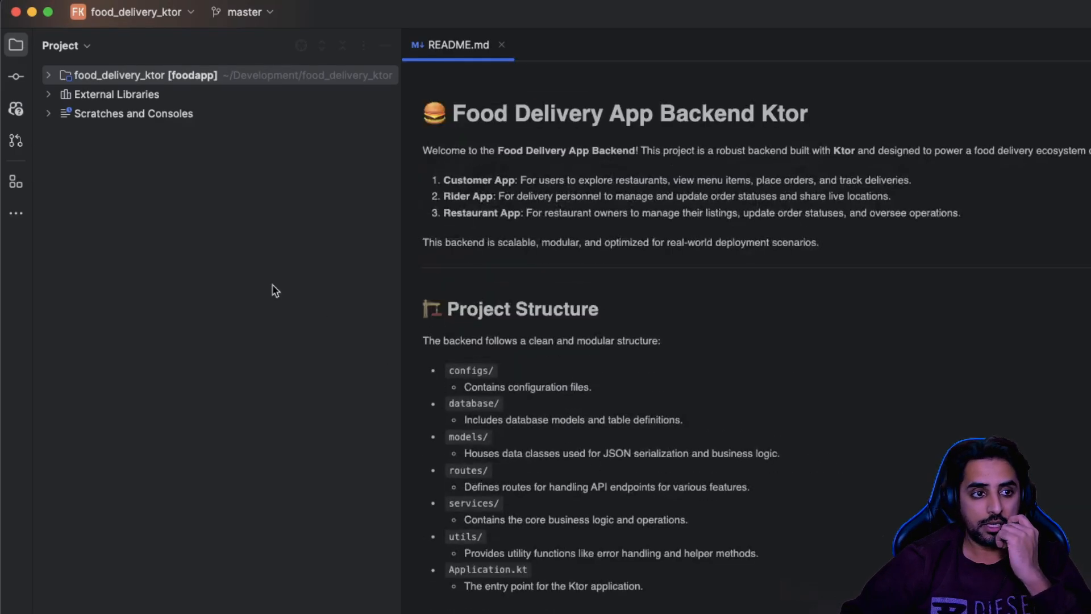
Step: Expand the project tree through src and kotlin down to the database package
left_click(49, 75)
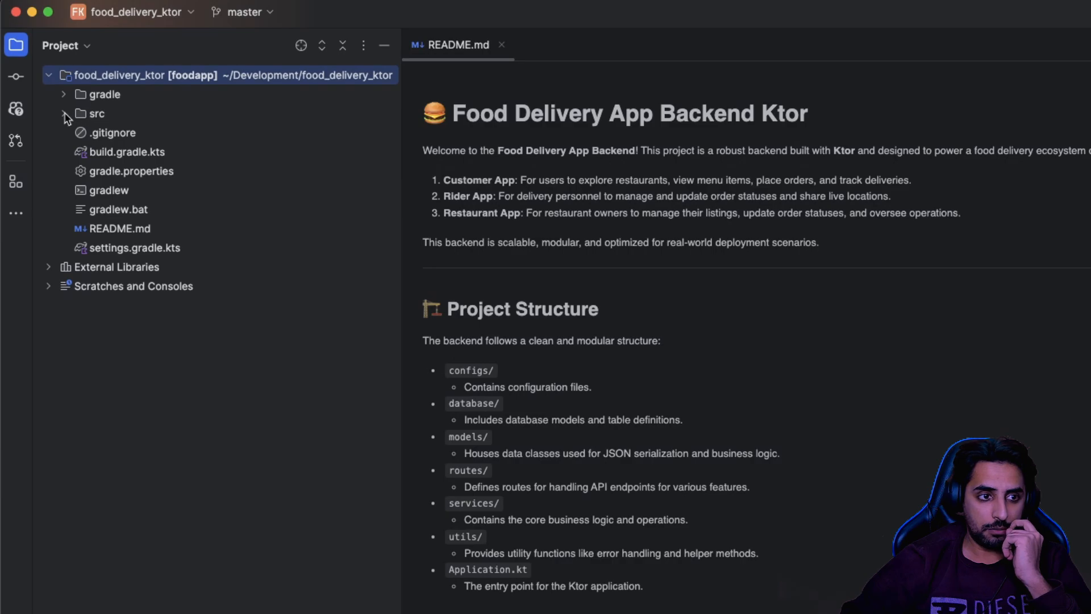
left_click(63, 113)
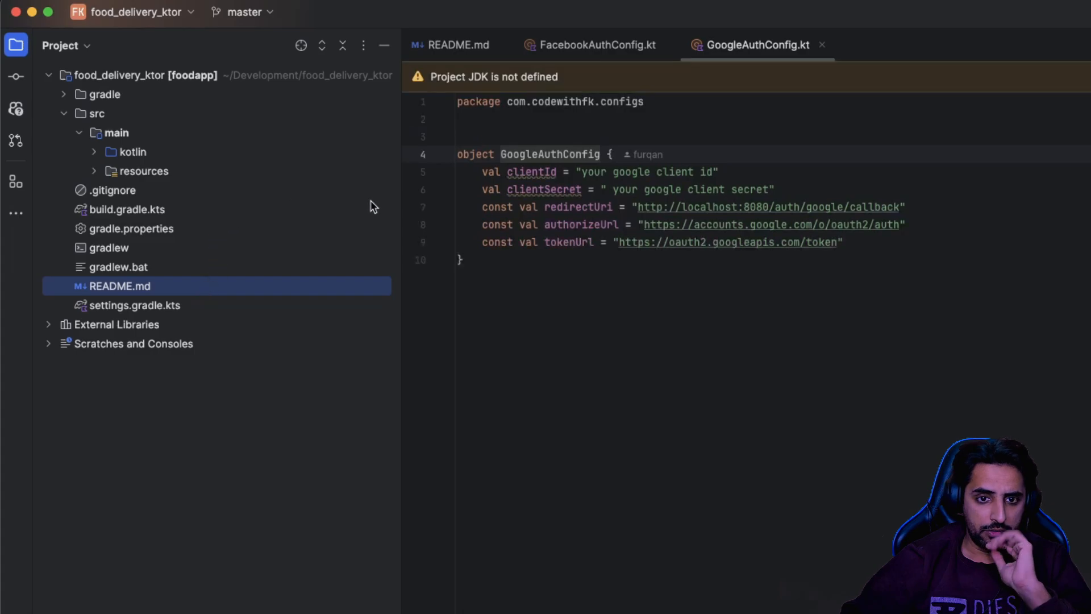
left_click(48, 75)
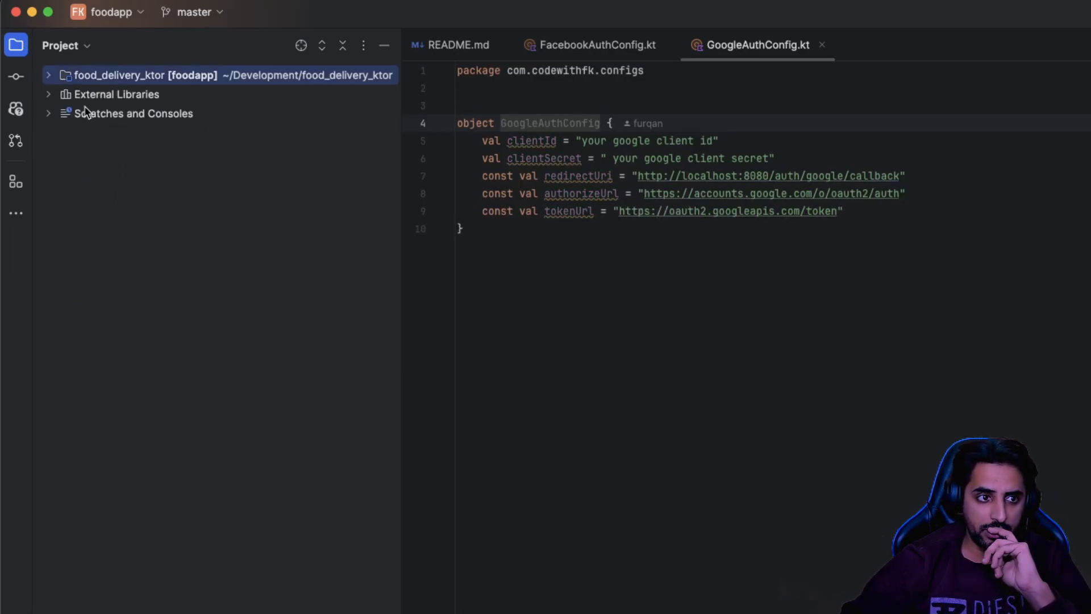
left_click(49, 75)
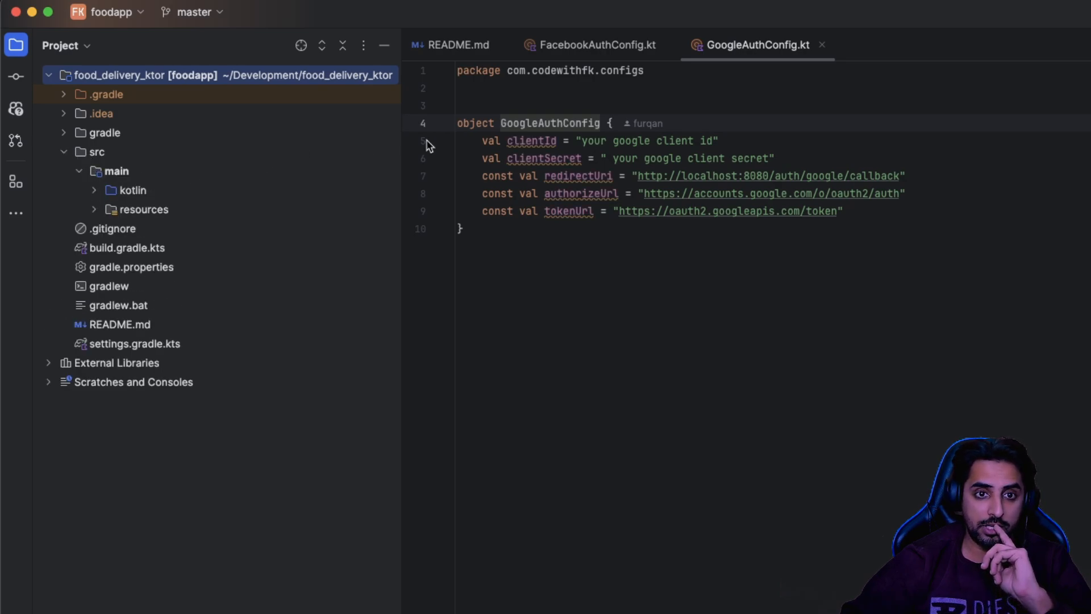
left_click(94, 190)
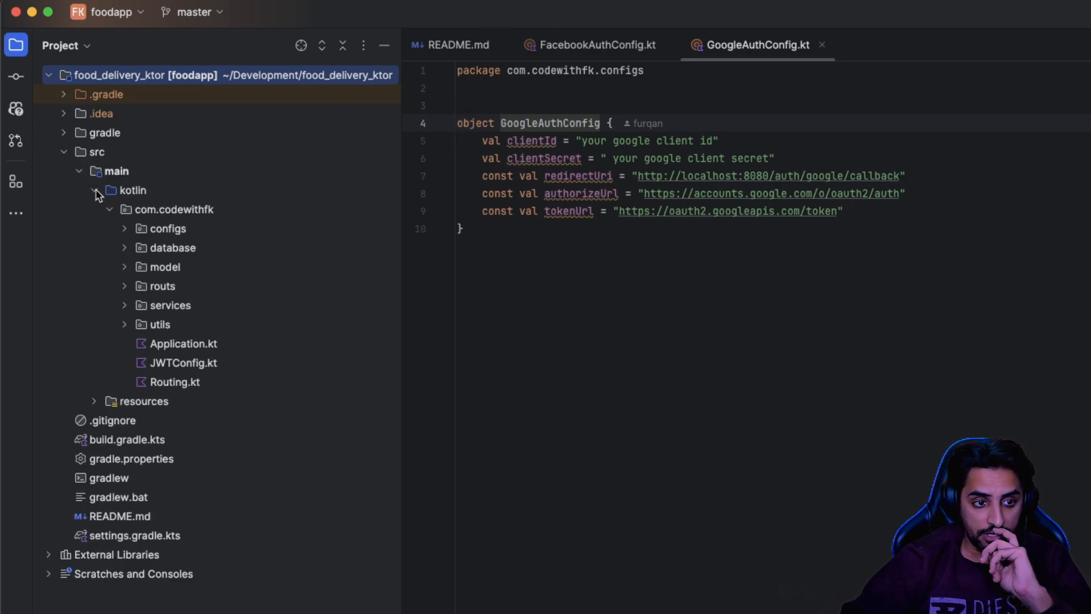
left_click(125, 229)
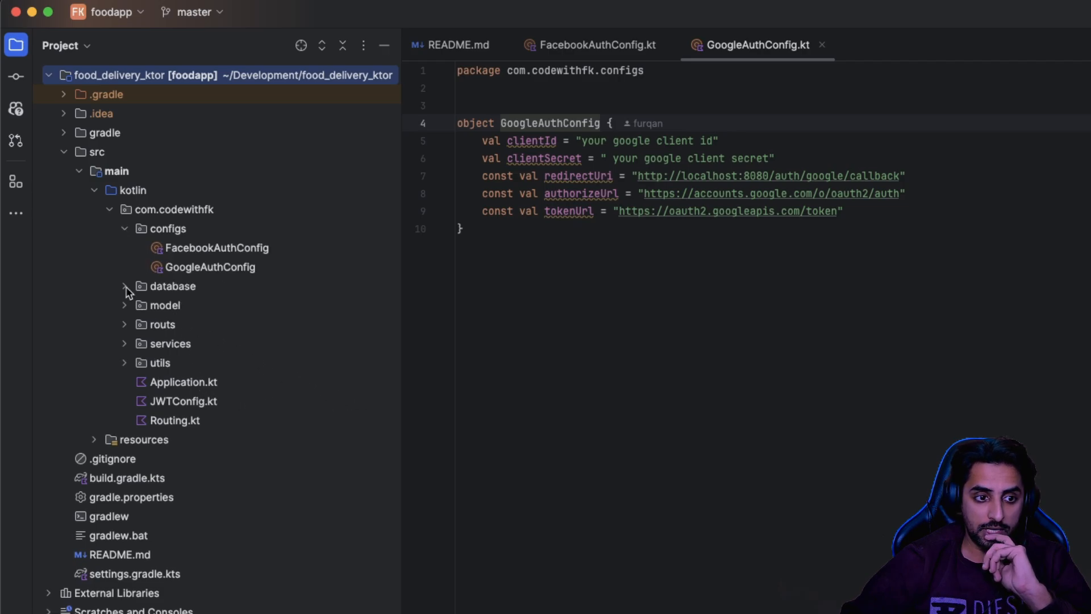
left_click(126, 285)
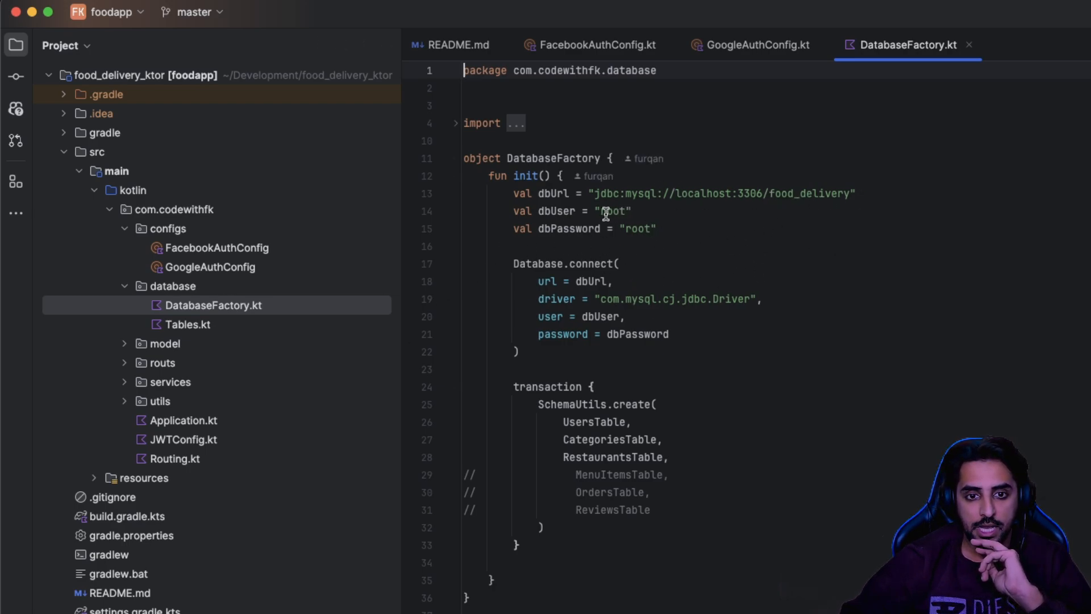
double_click(613, 211)
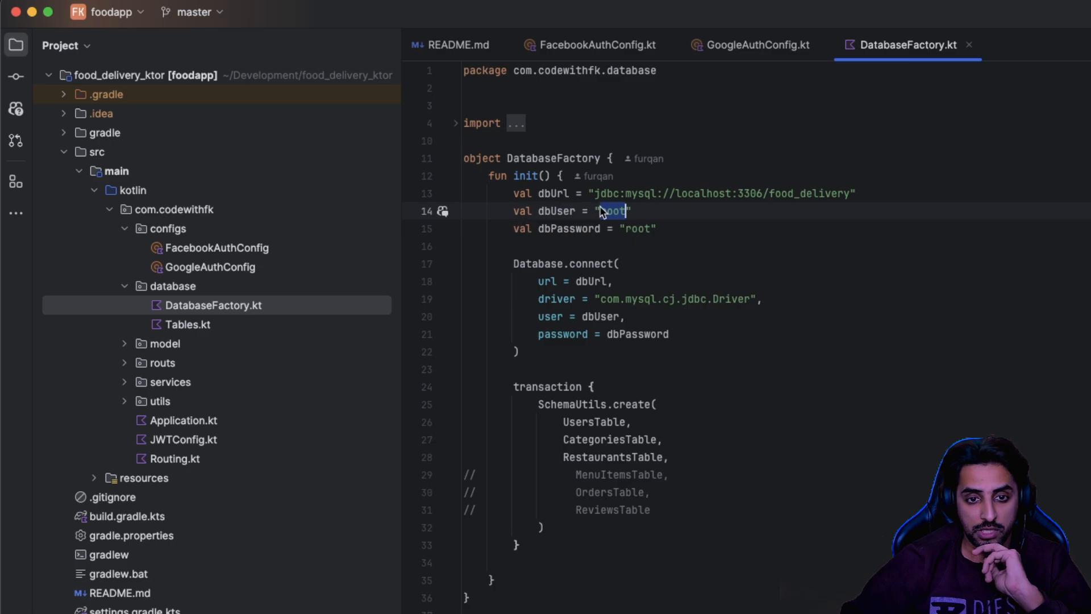
double_click(638, 228)
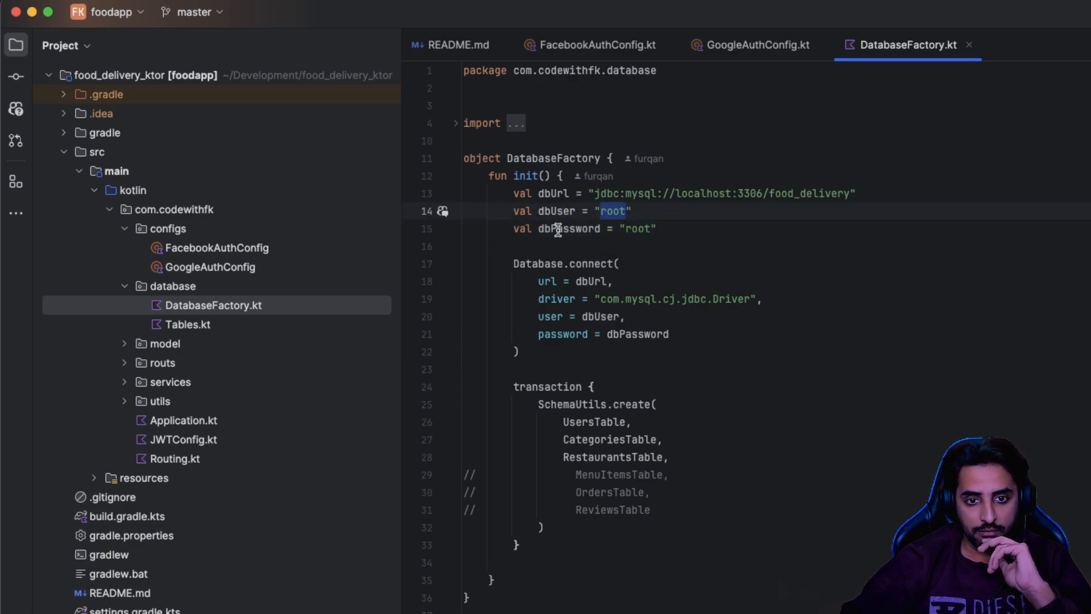
double_click(637, 228)
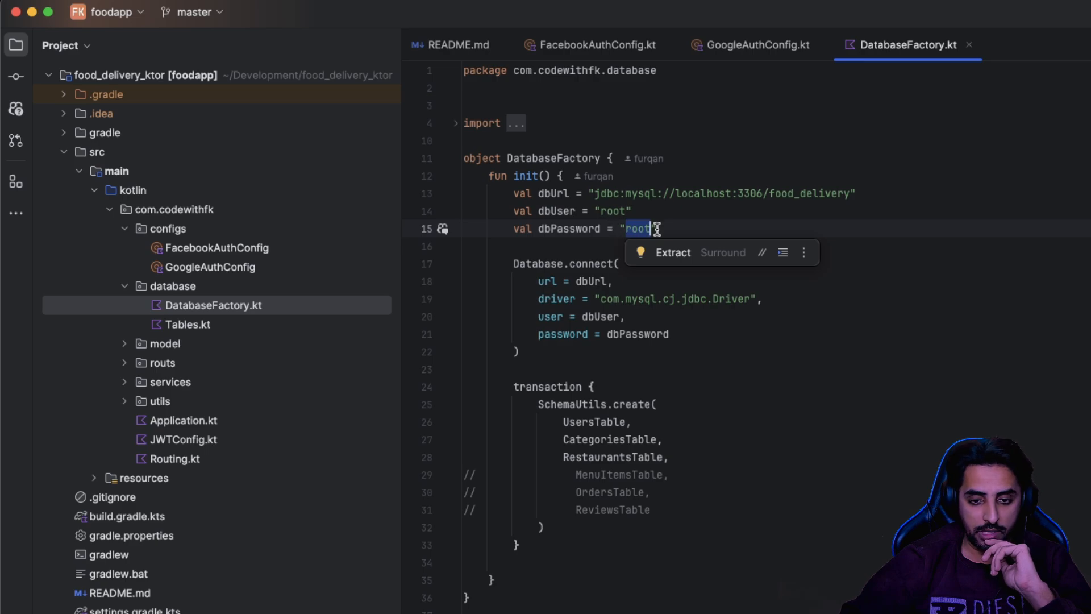
mouse_move(734, 224)
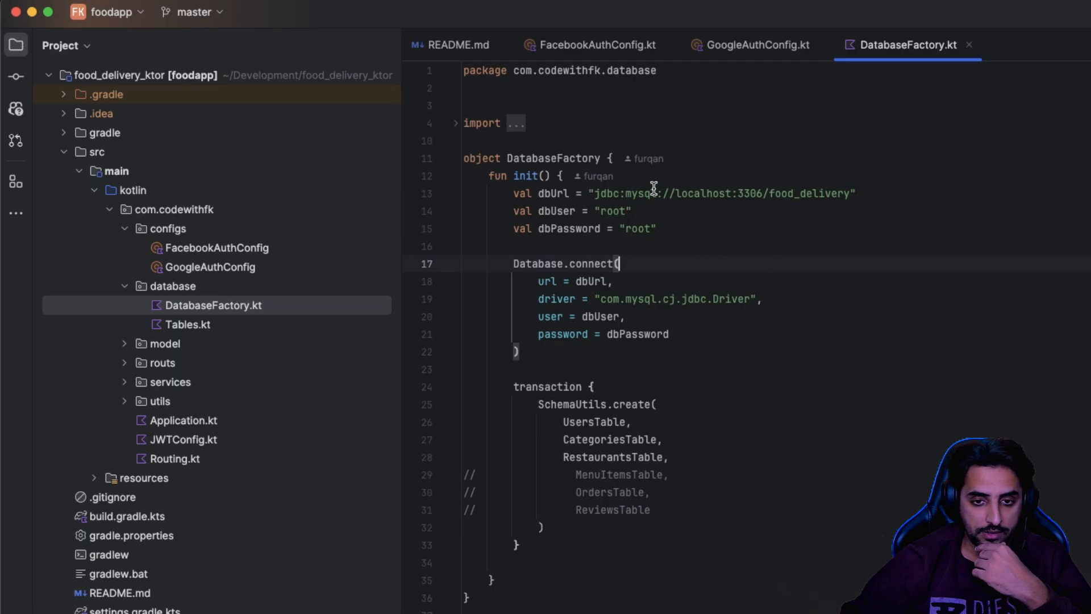
double_click(636, 228)
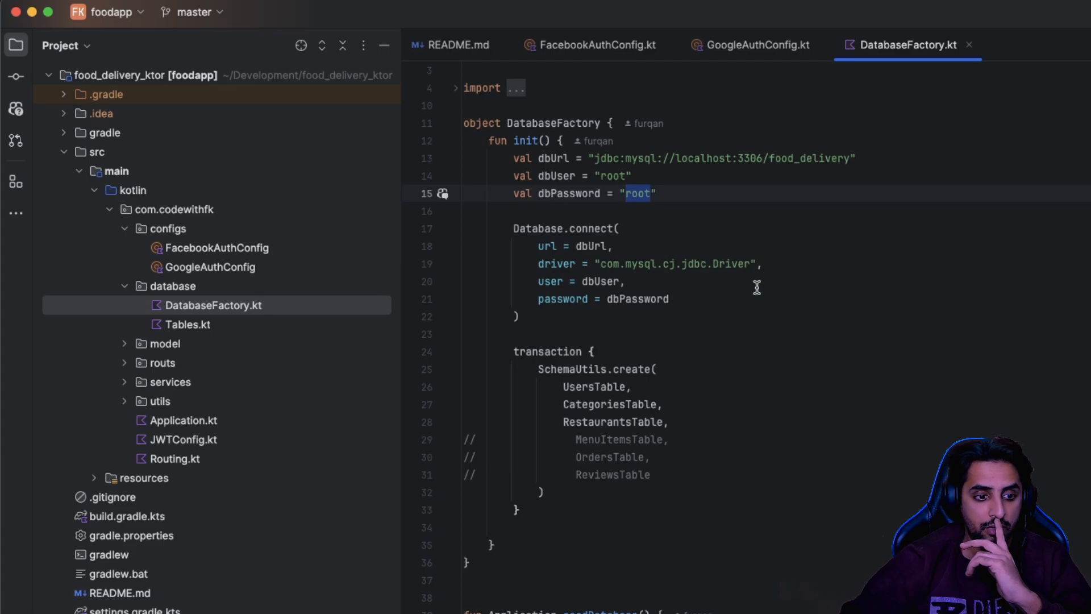
left_click(184, 420)
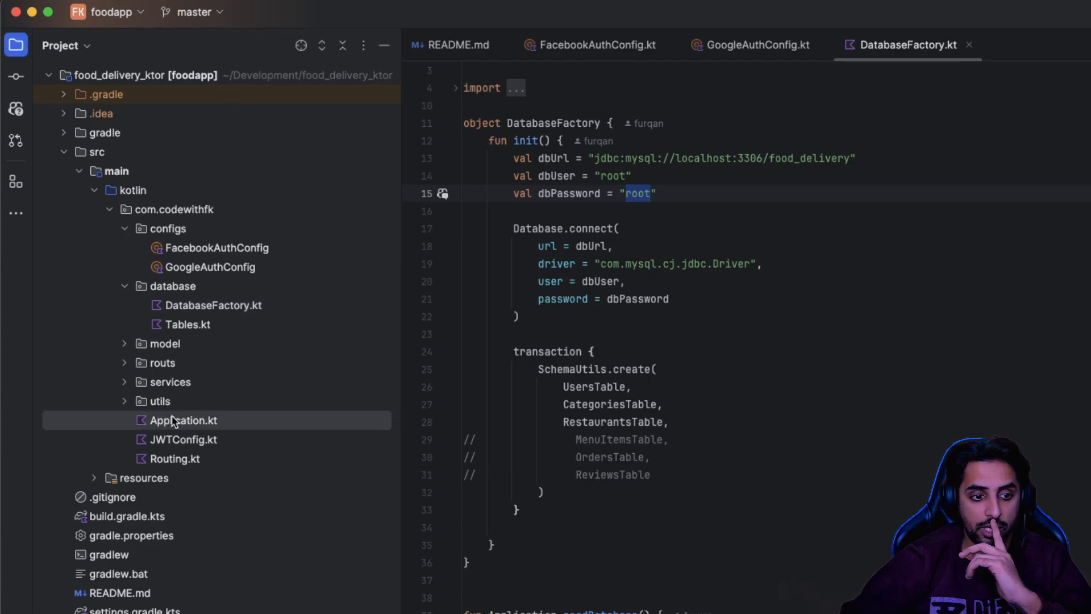
left_click(184, 421)
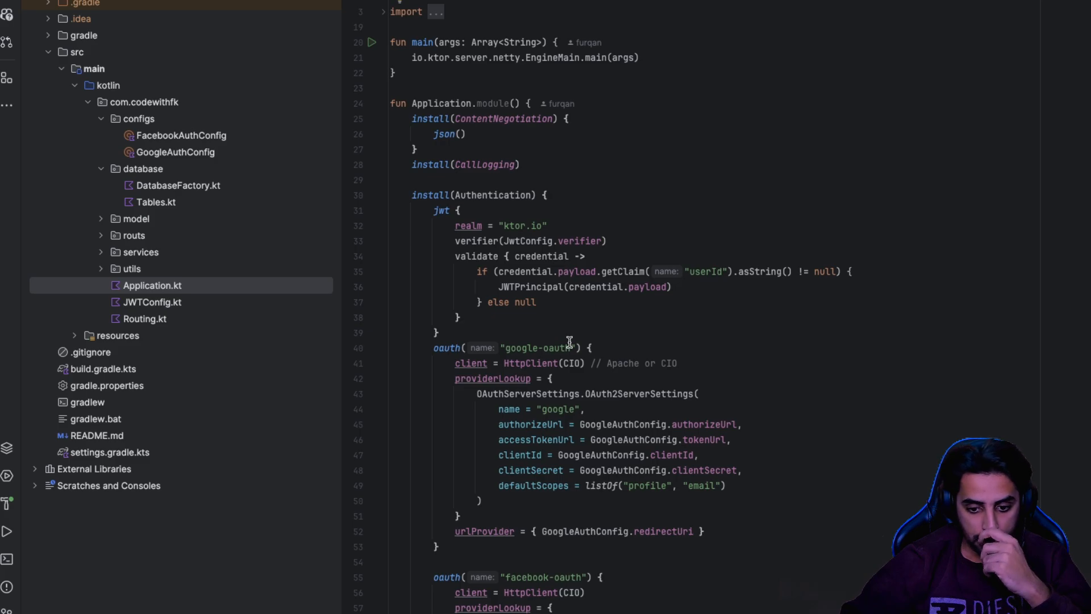
mouse_move(407, 286)
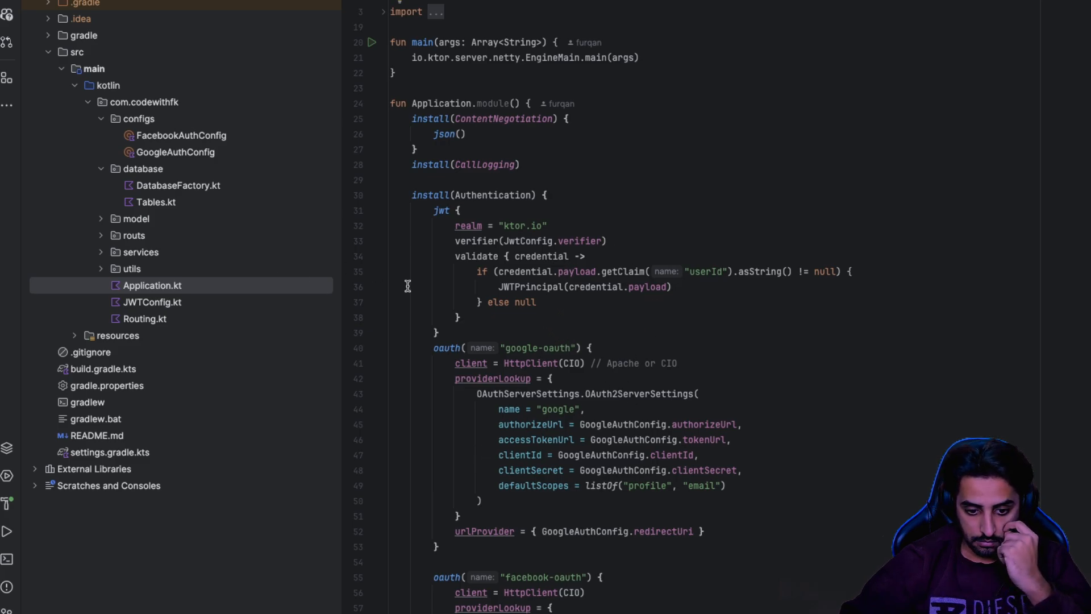
scroll("down", 3)
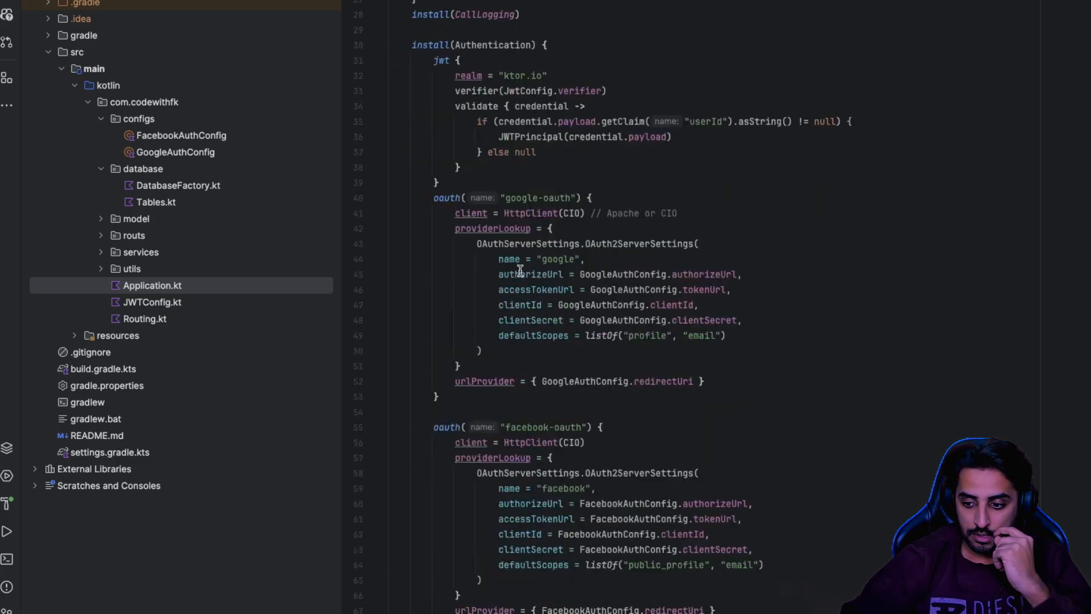
scroll("down", 3)
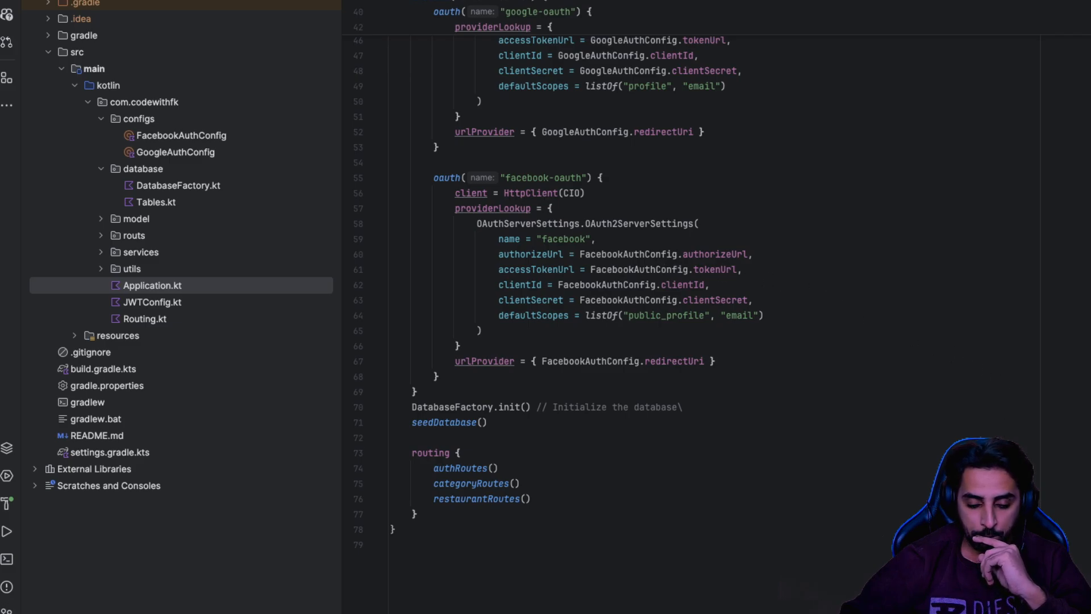
left_click(7, 531)
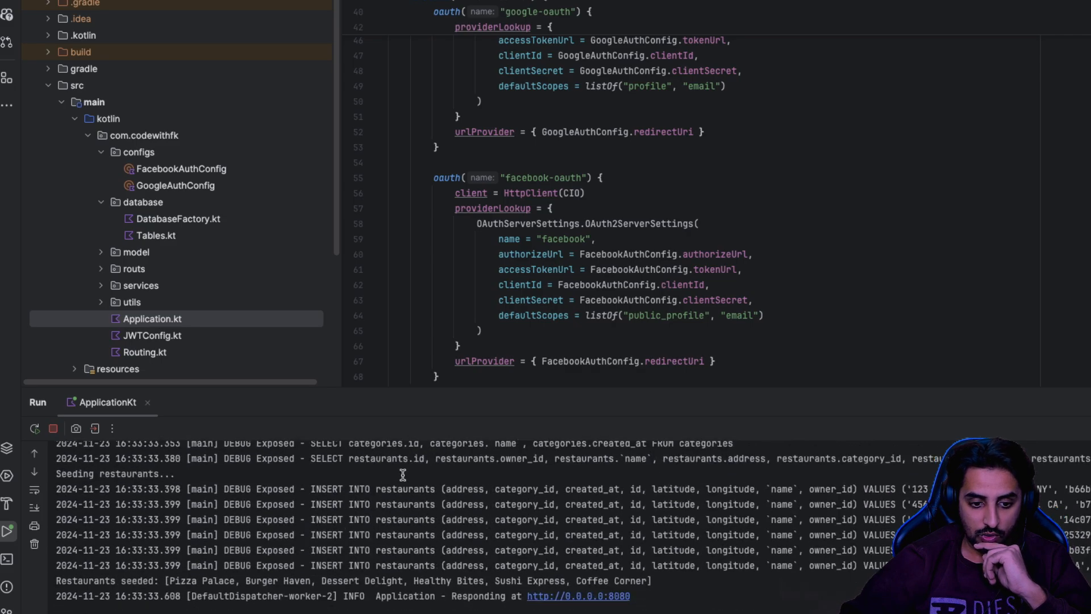
mouse_move(447, 483)
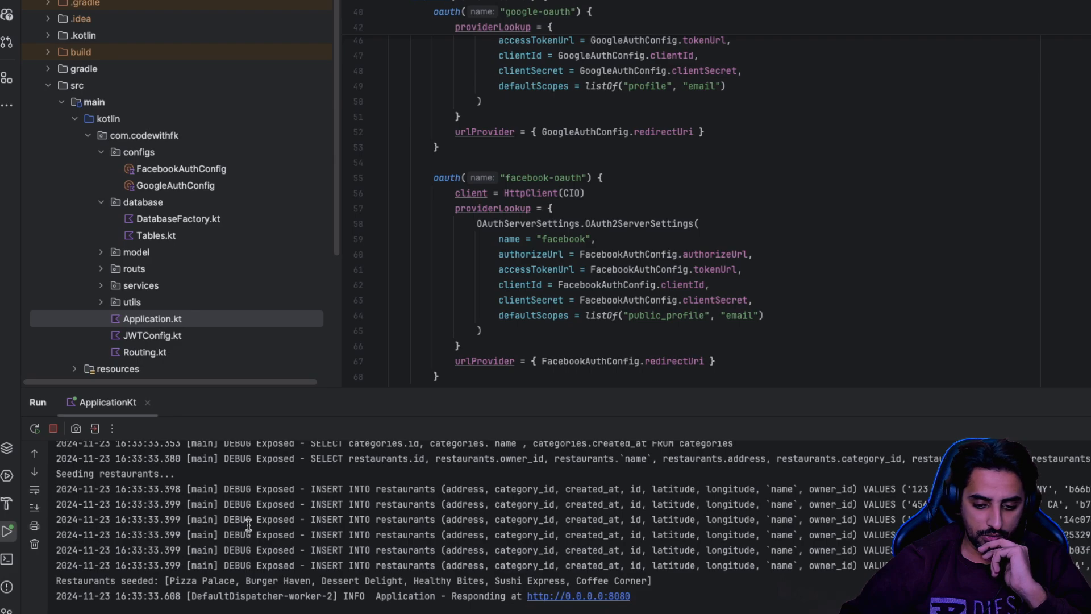
mouse_move(578, 595)
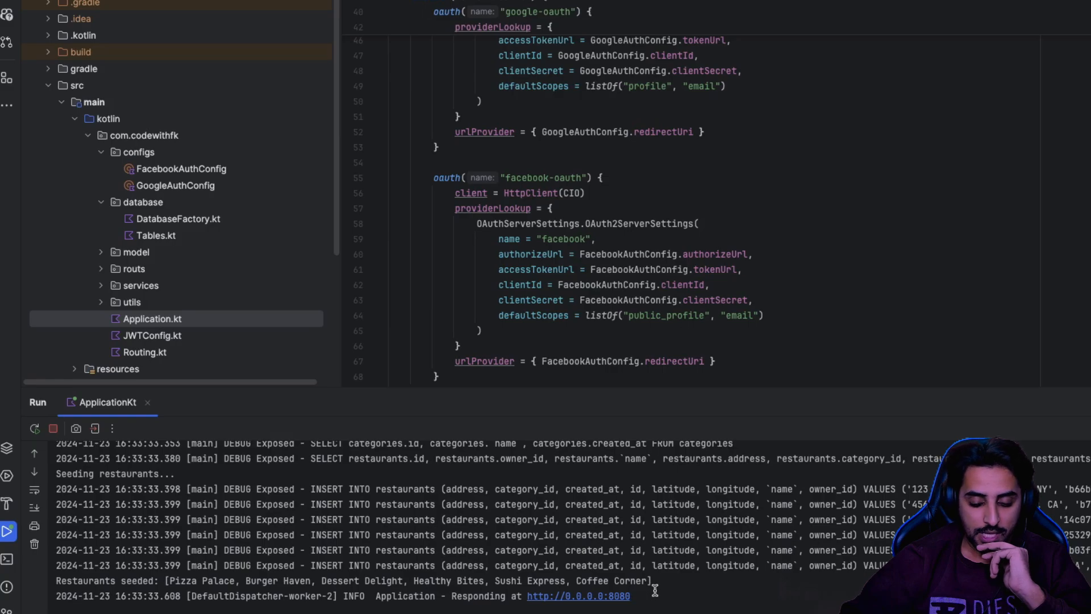
mouse_move(601, 595)
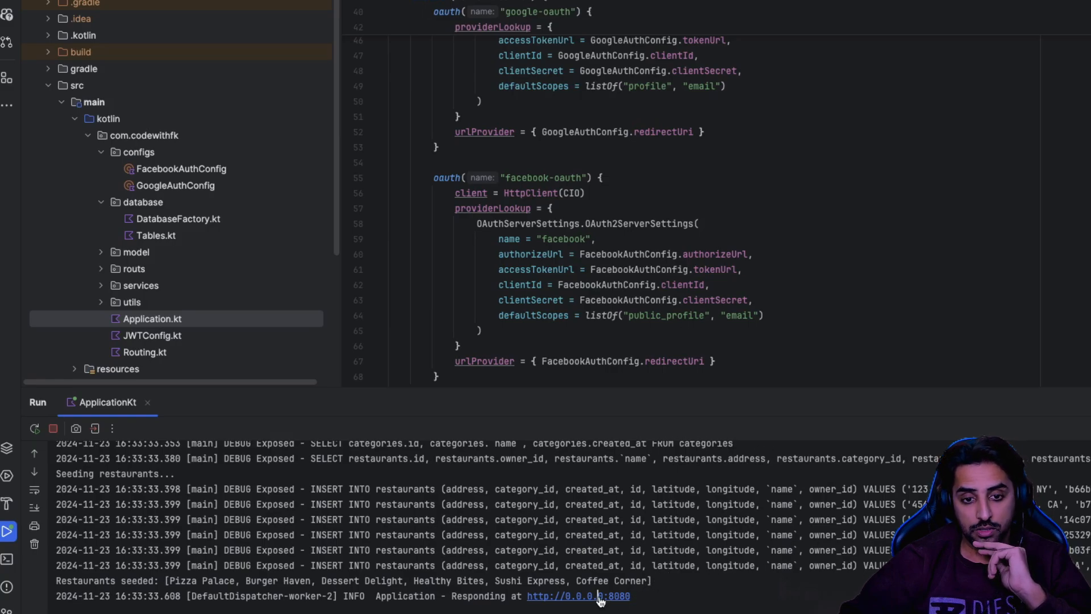
left_click(577, 596)
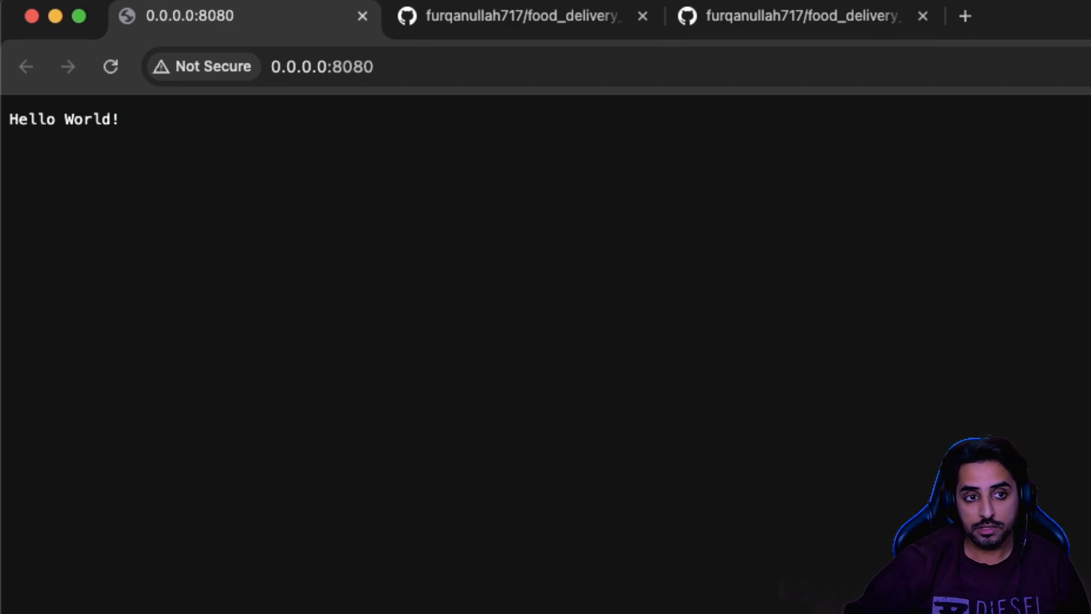
mouse_move(216, 319)
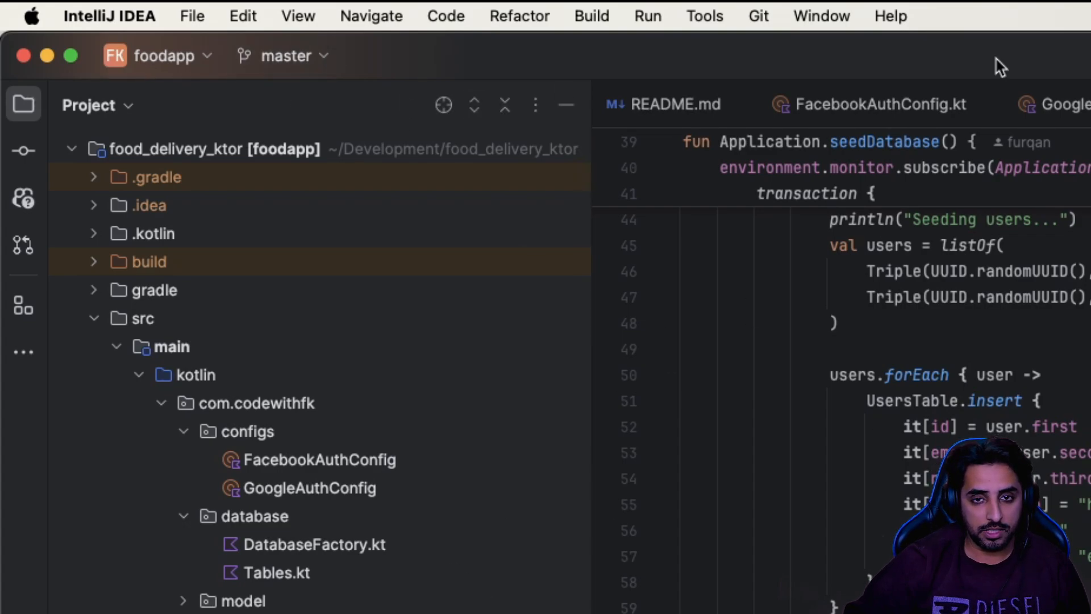
mouse_move(24, 56)
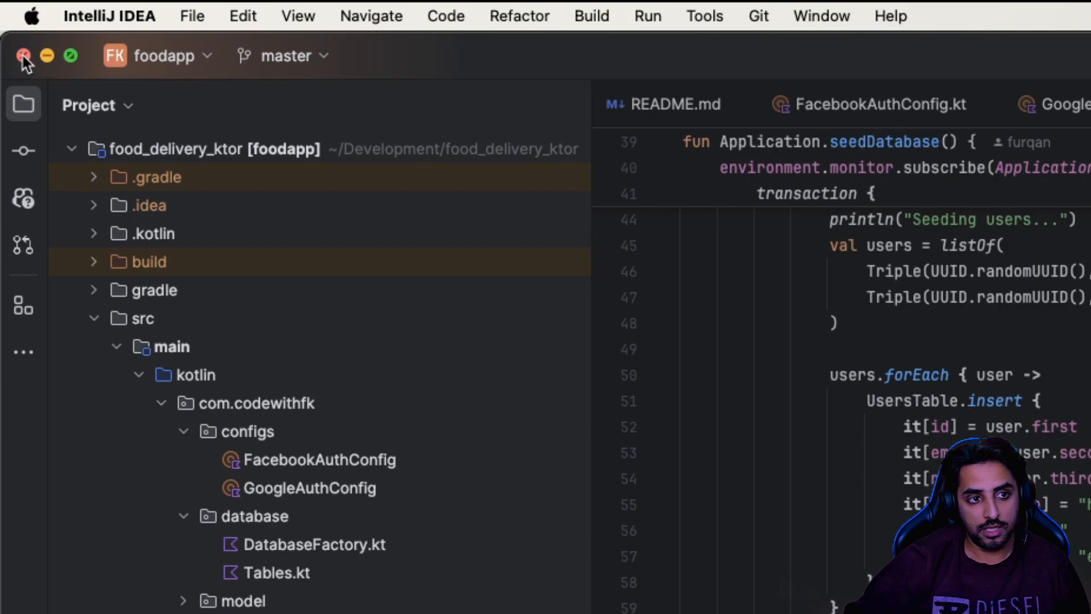
mouse_move(446, 371)
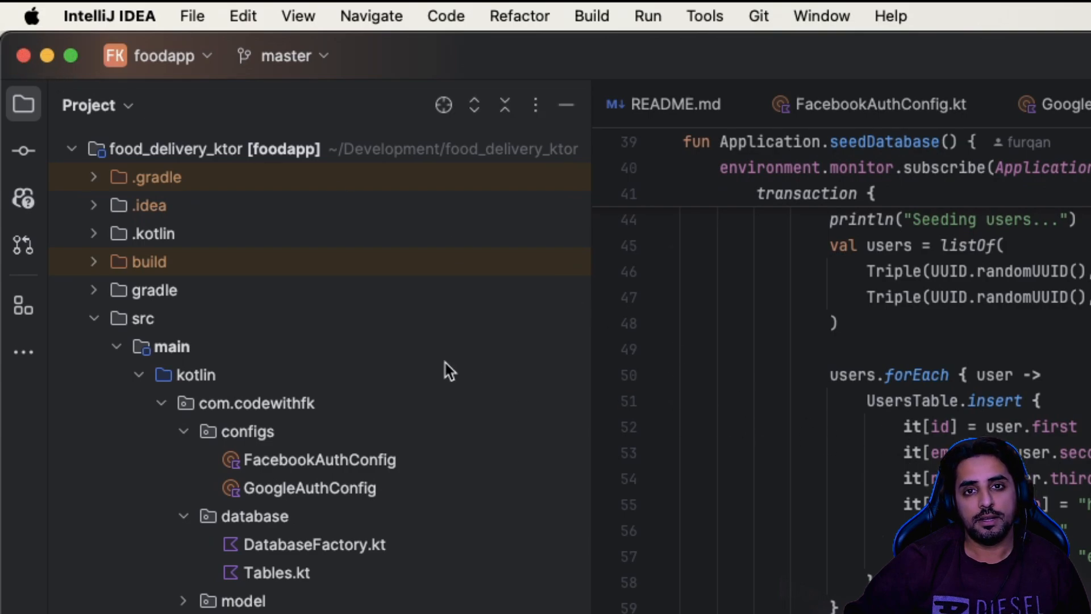
mouse_move(447, 362)
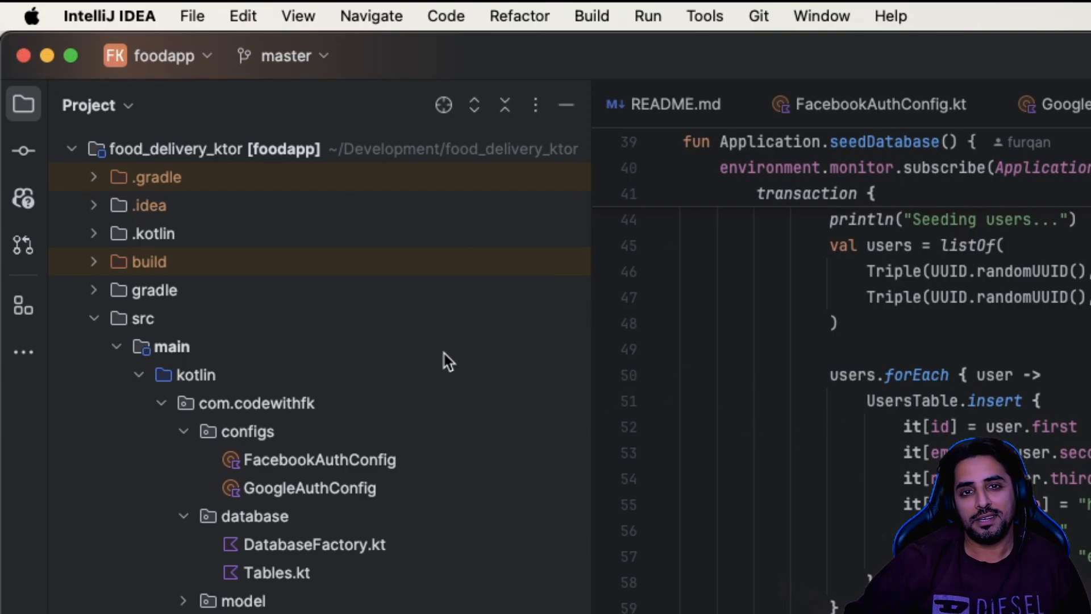
mouse_move(24, 77)
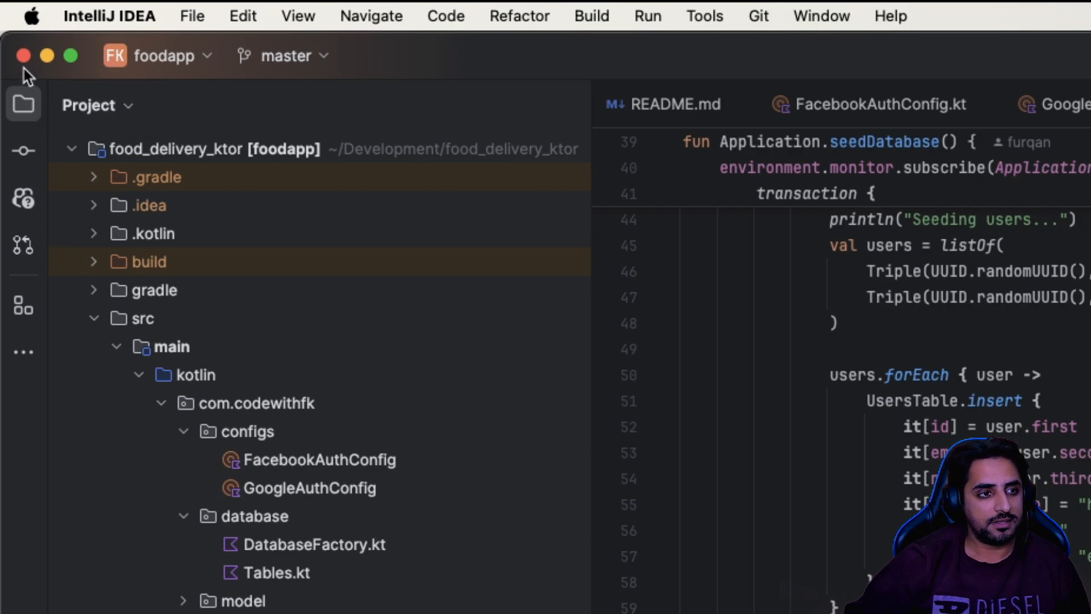